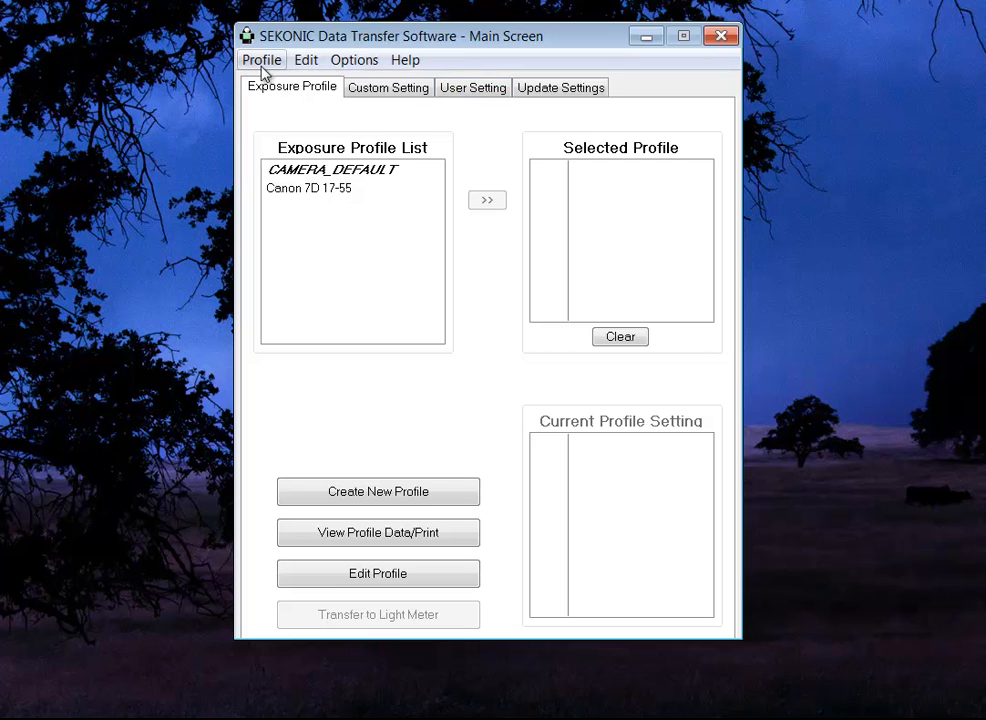
# Step: Select the Canon 7D 17-55 profile in the Exposure Profile List
pyautogui.click(308, 188)
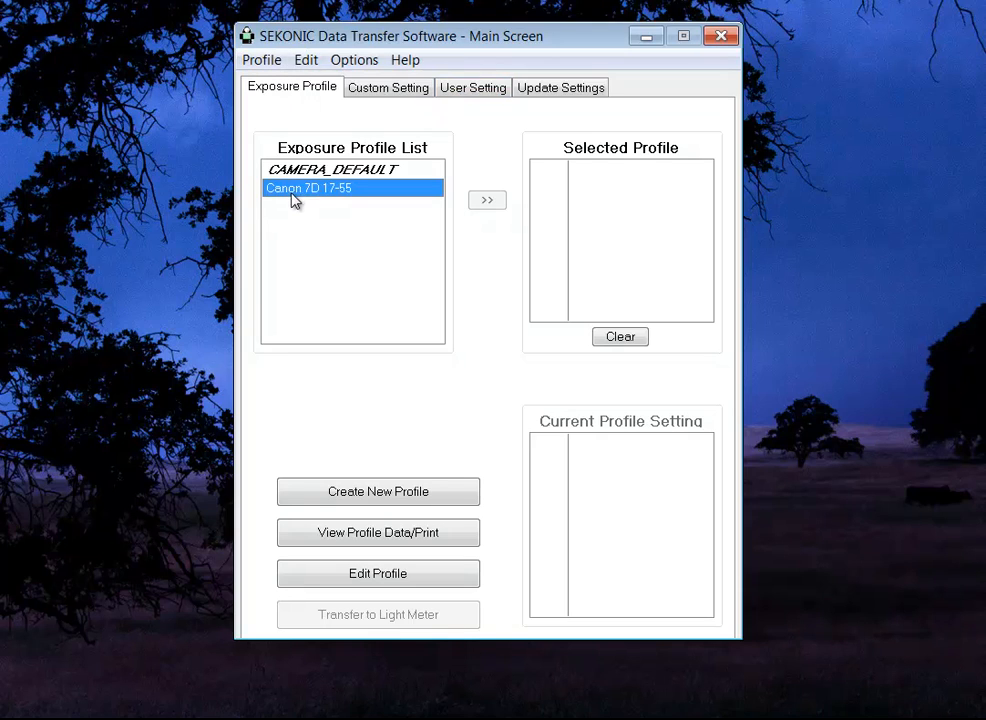
pyautogui.moveTo(258, 194)
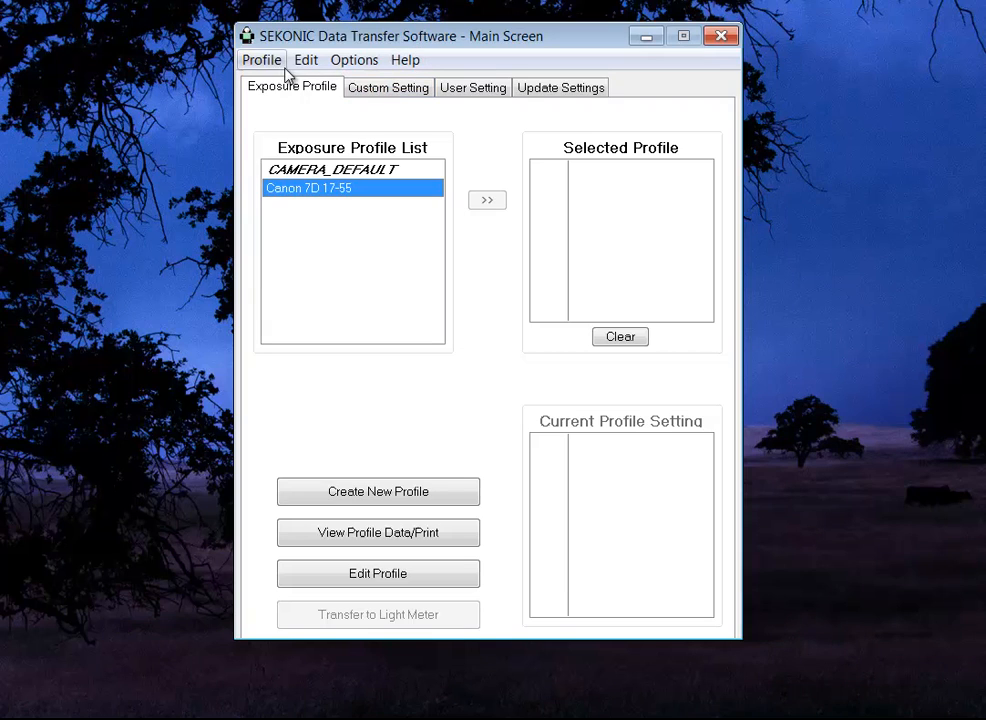
# Step: Choose Profile > Create New Profile to open the Select Profile Mode dialog
pyautogui.click(261, 60)
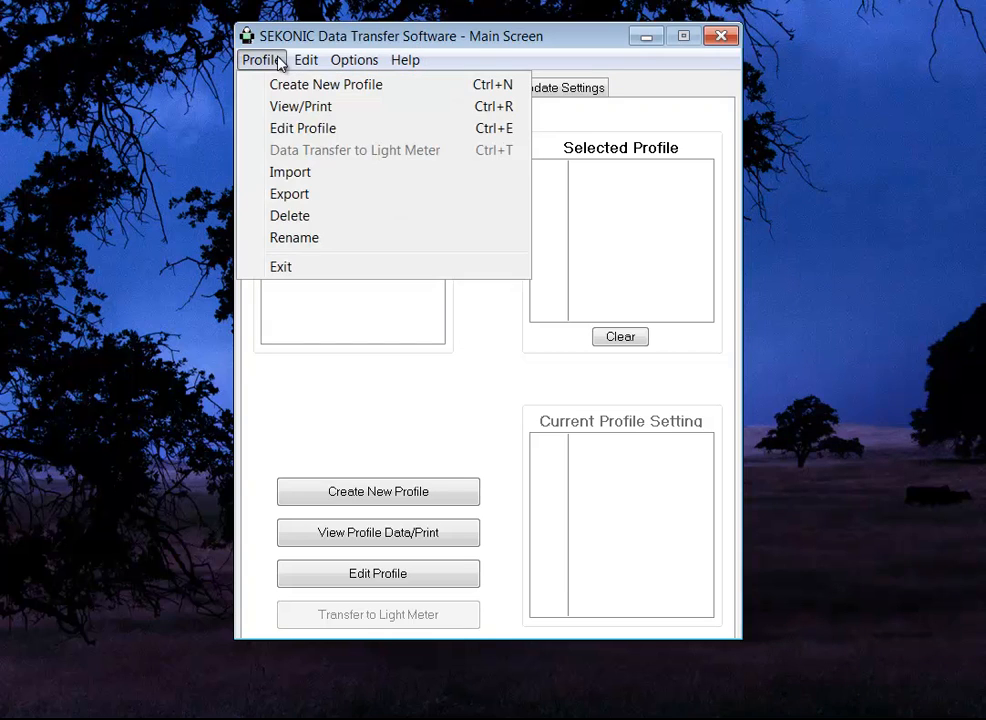
pyautogui.click(326, 84)
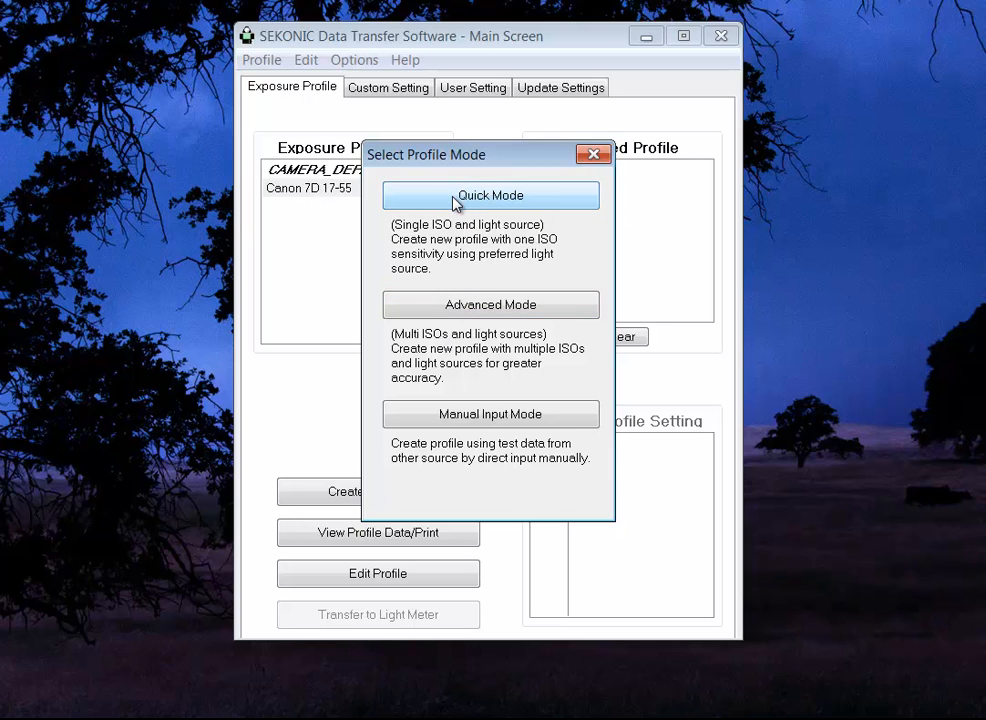
# Step: Start Quick Mode with the X-Rite ColorChecker Passport target and advance to measured values
pyautogui.click(490, 195)
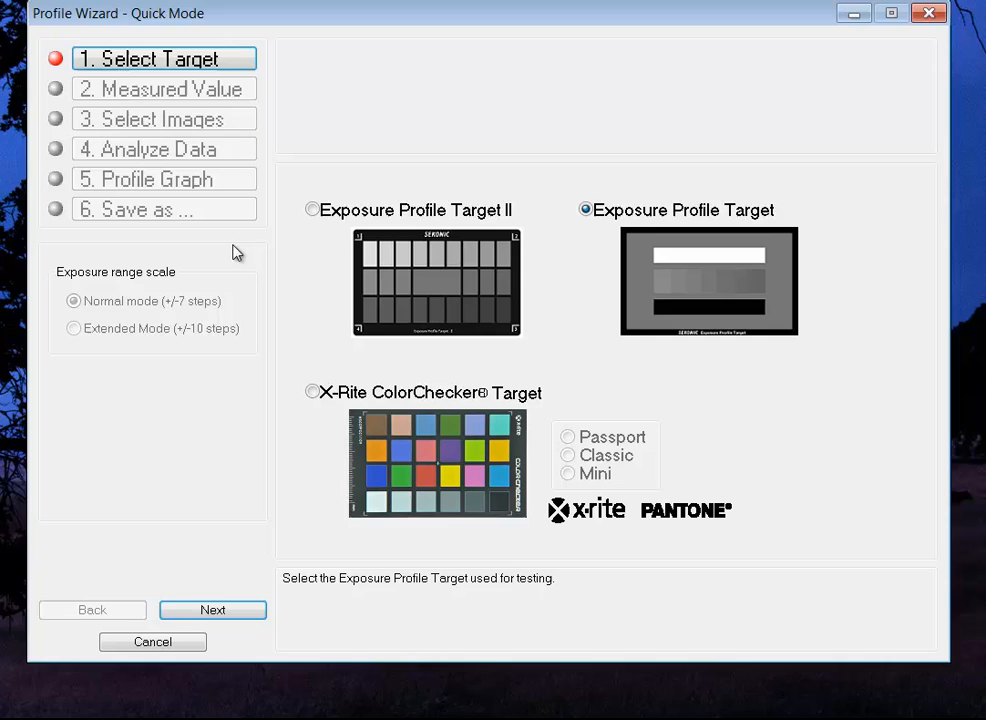
pyautogui.moveTo(503, 289)
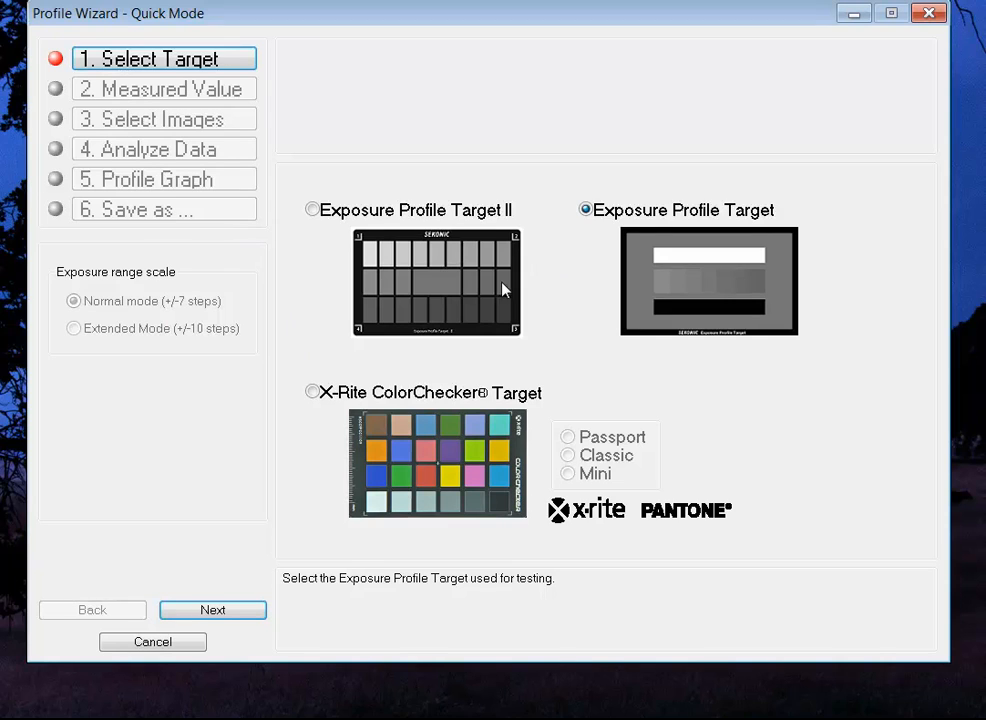
pyautogui.moveTo(575, 273)
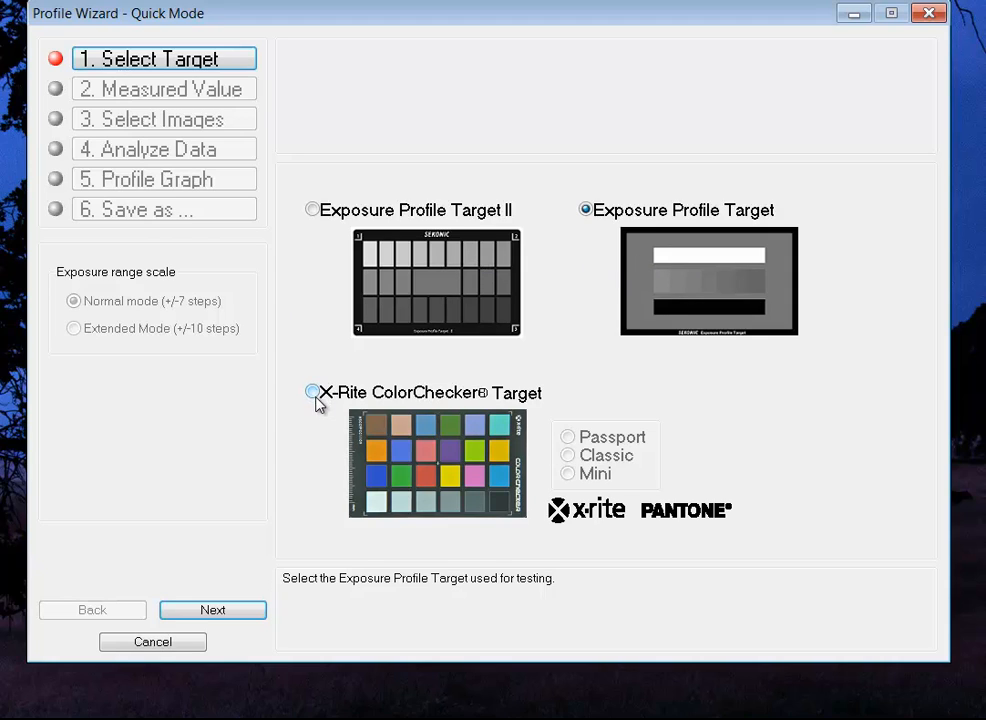
pyautogui.click(311, 392)
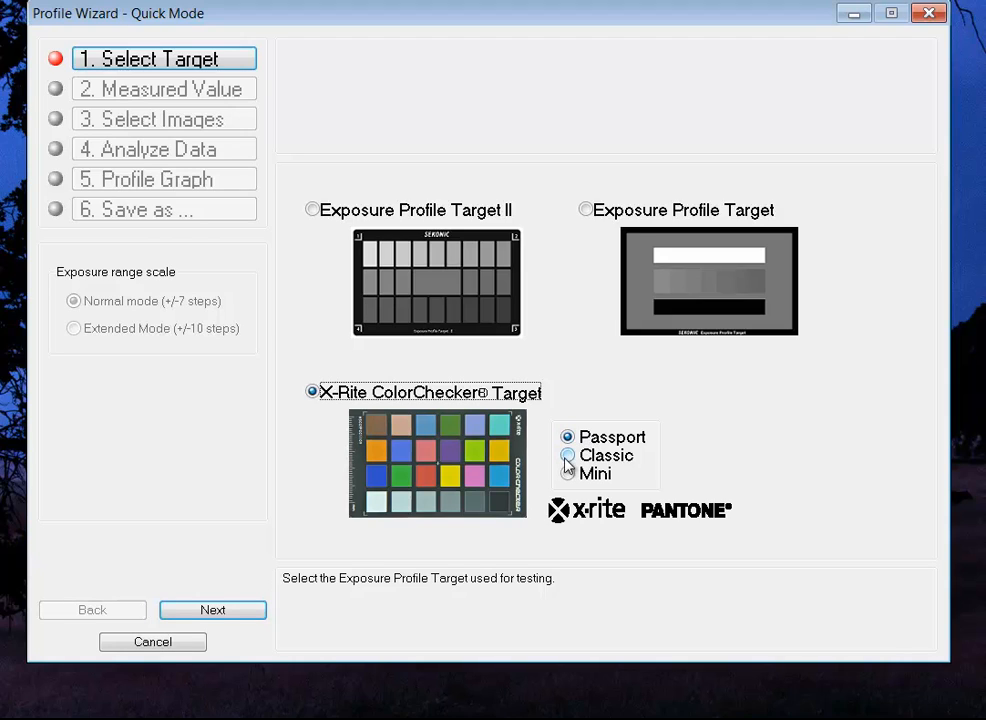
pyautogui.click(568, 473)
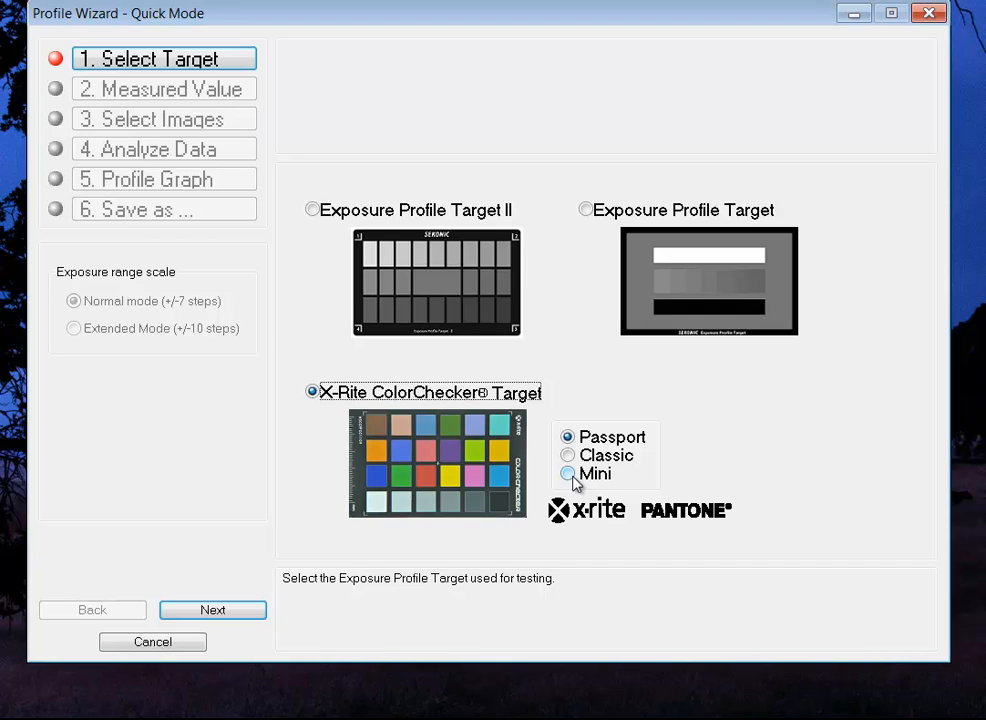
pyautogui.click(568, 473)
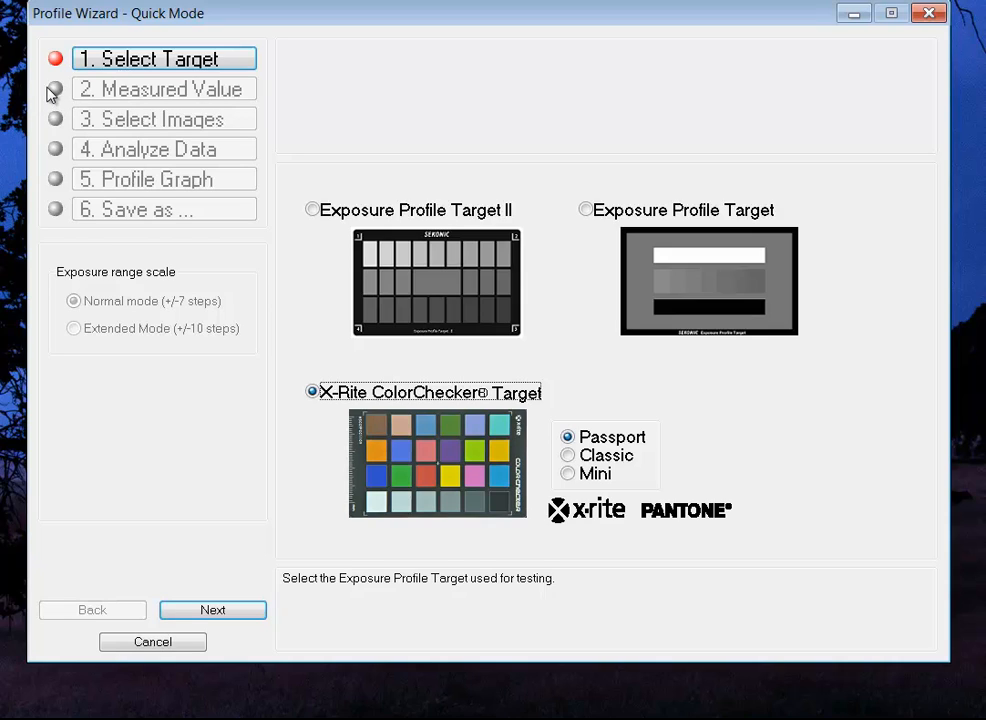
pyautogui.moveTo(62, 108)
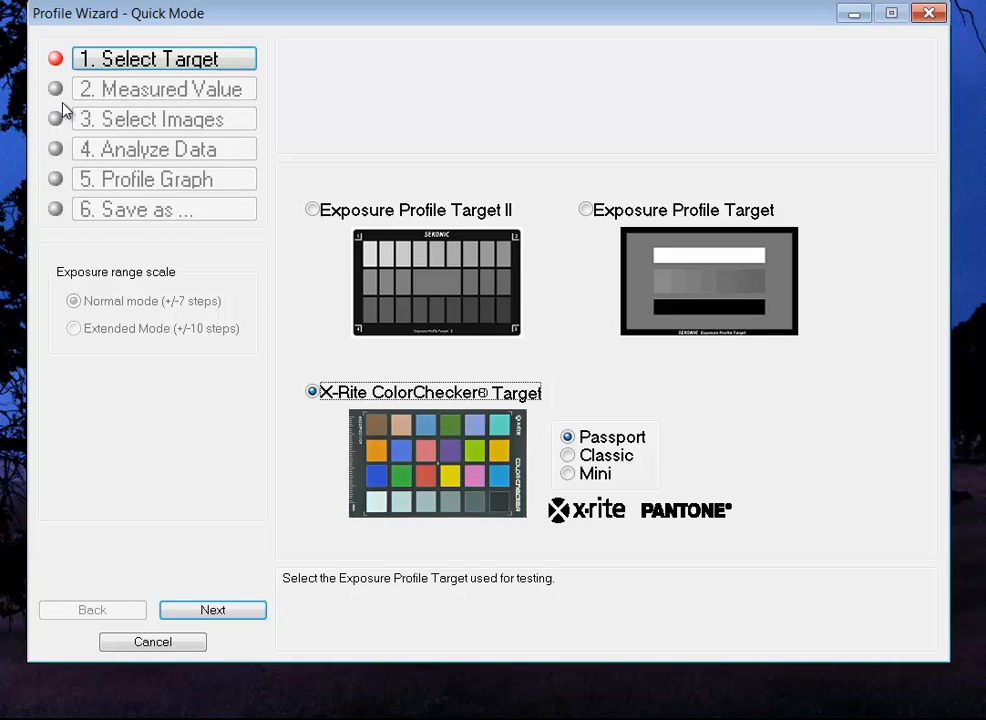
pyautogui.moveTo(62, 92)
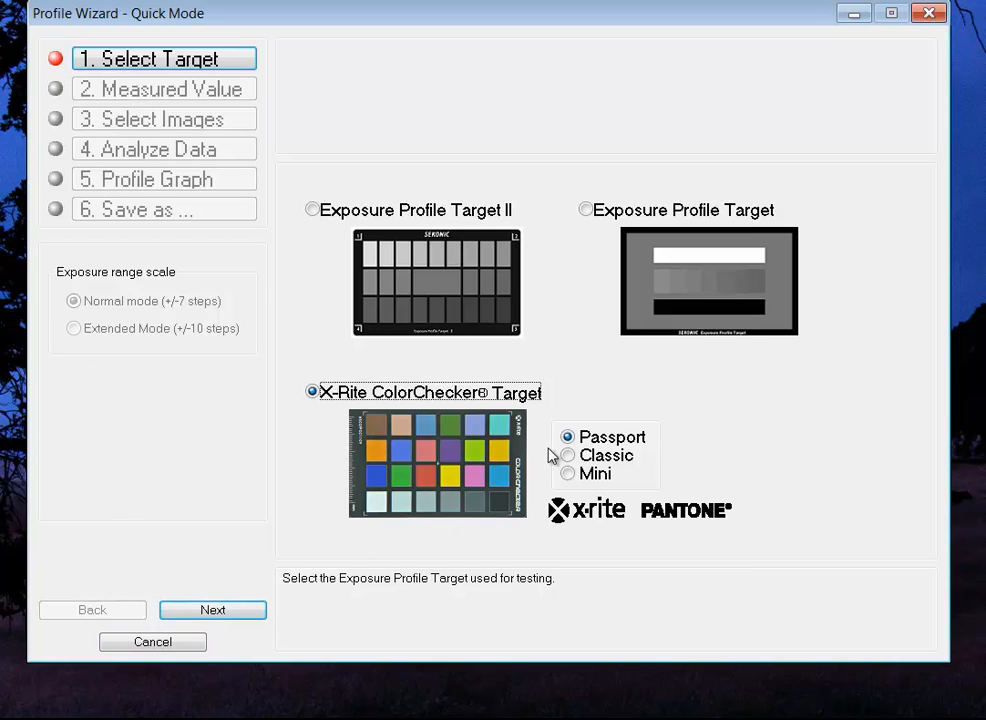
pyautogui.click(212, 610)
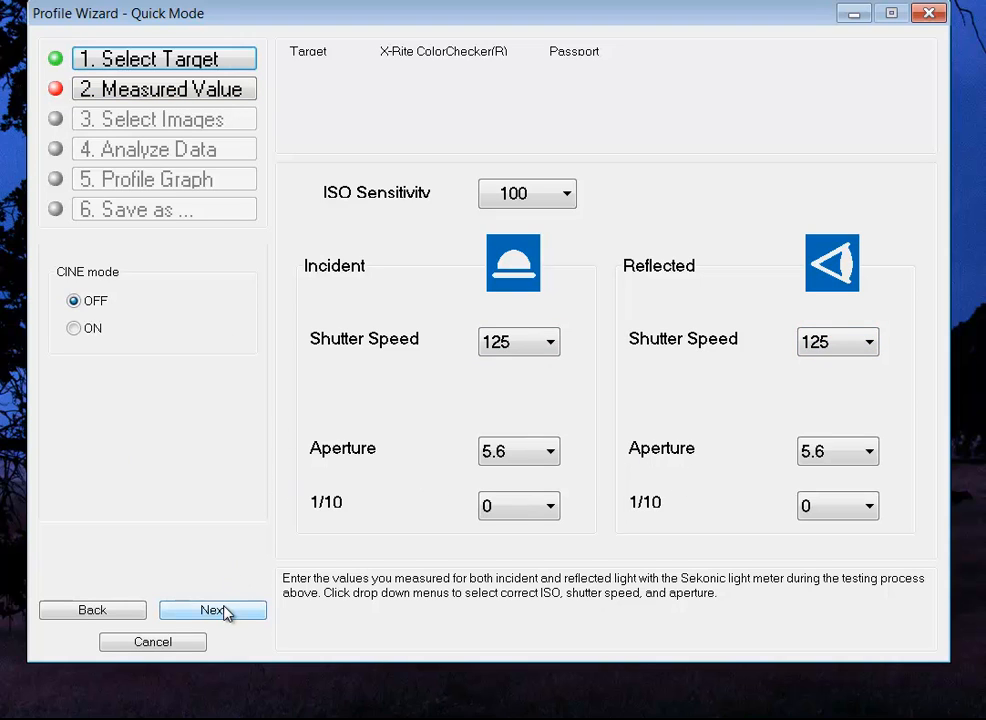
# Step: Load images from the dts calibration images 3ev folder and check the ColorChecker shots
pyautogui.click(212, 610)
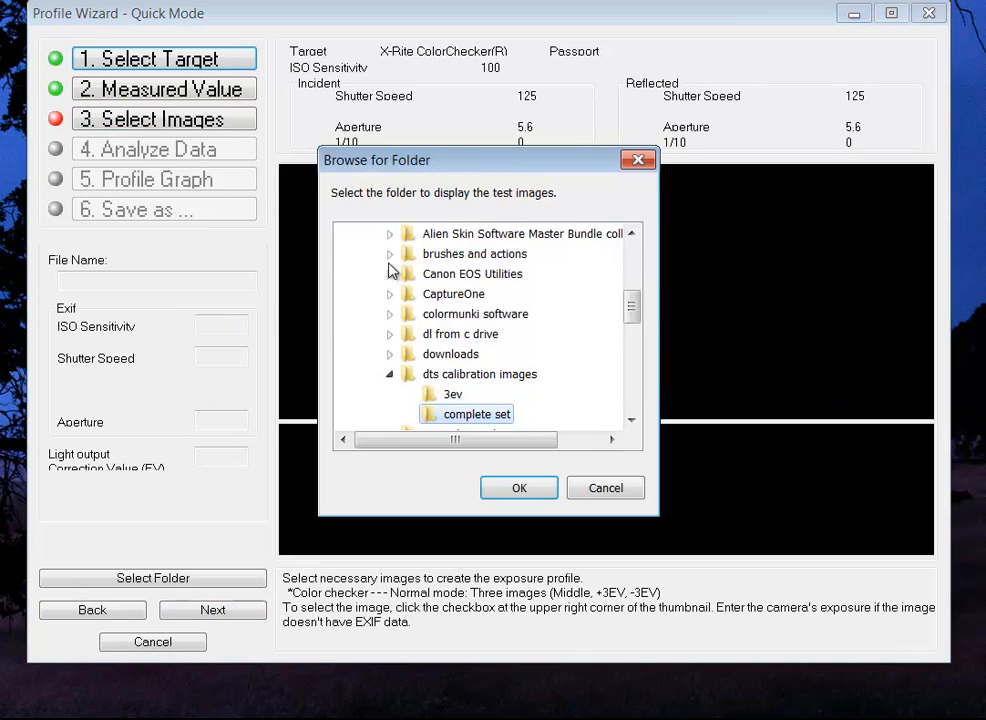
pyautogui.click(452, 393)
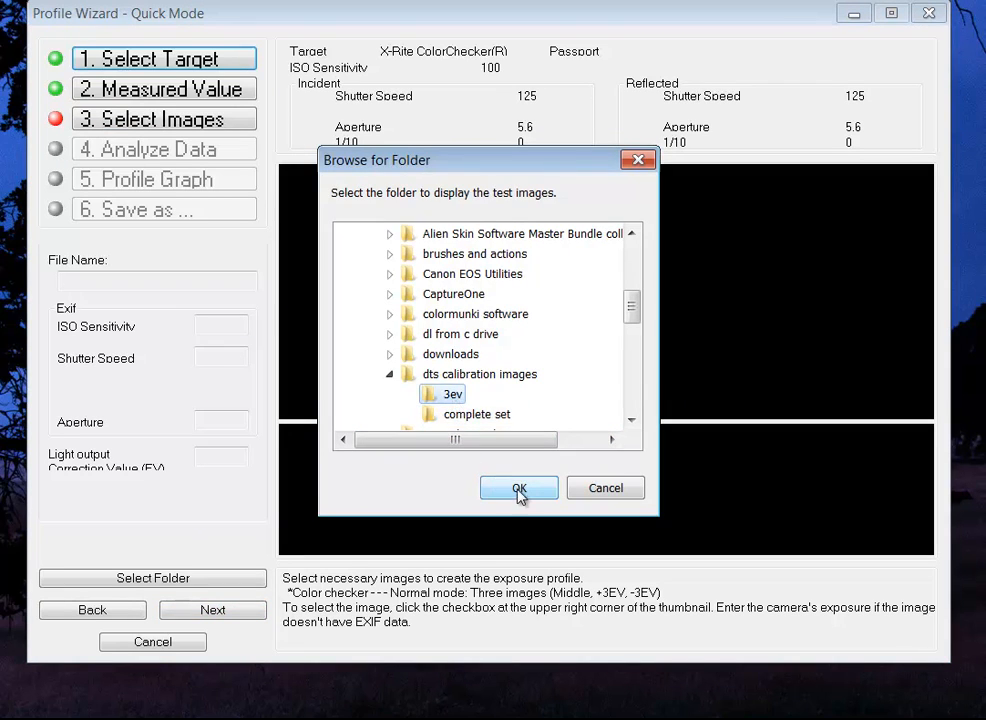
pyautogui.click(519, 488)
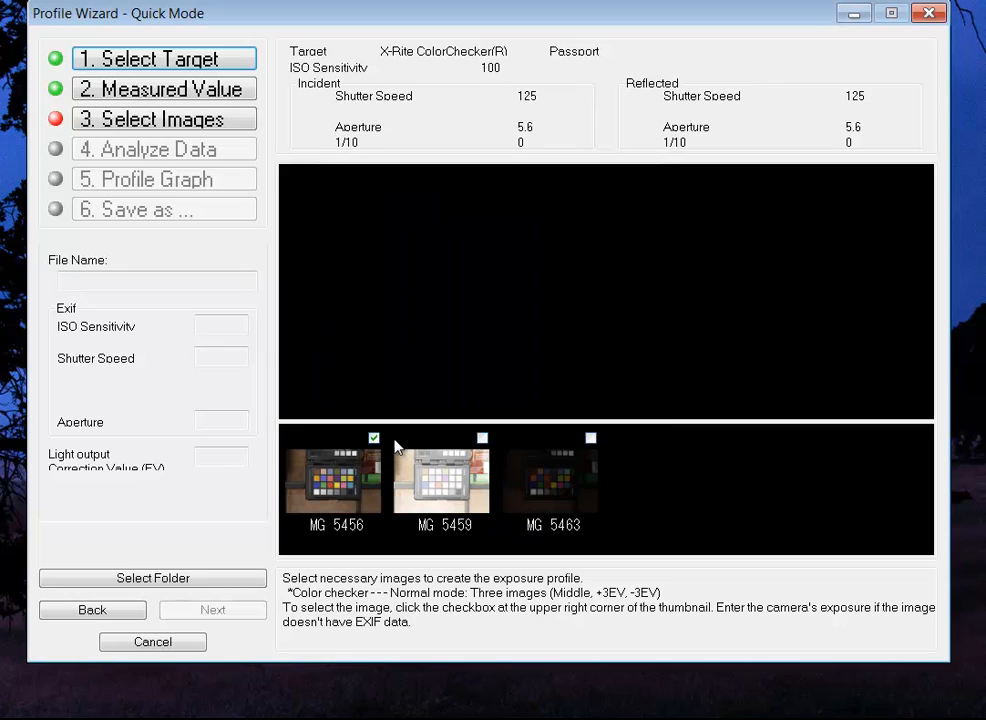
pyautogui.click(482, 438)
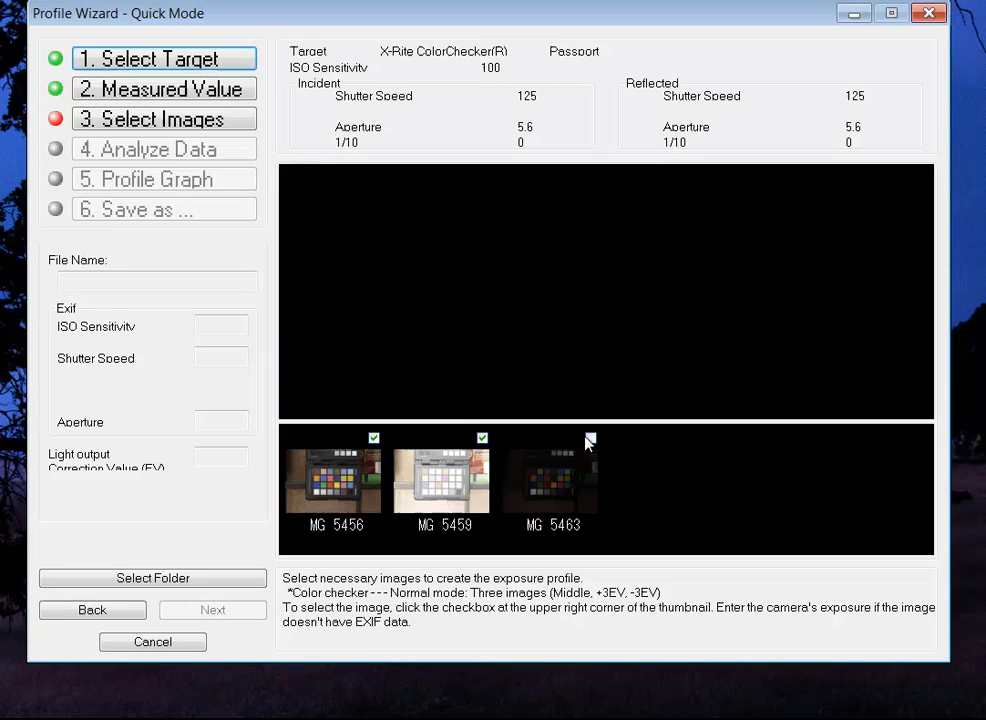
pyautogui.click(590, 438)
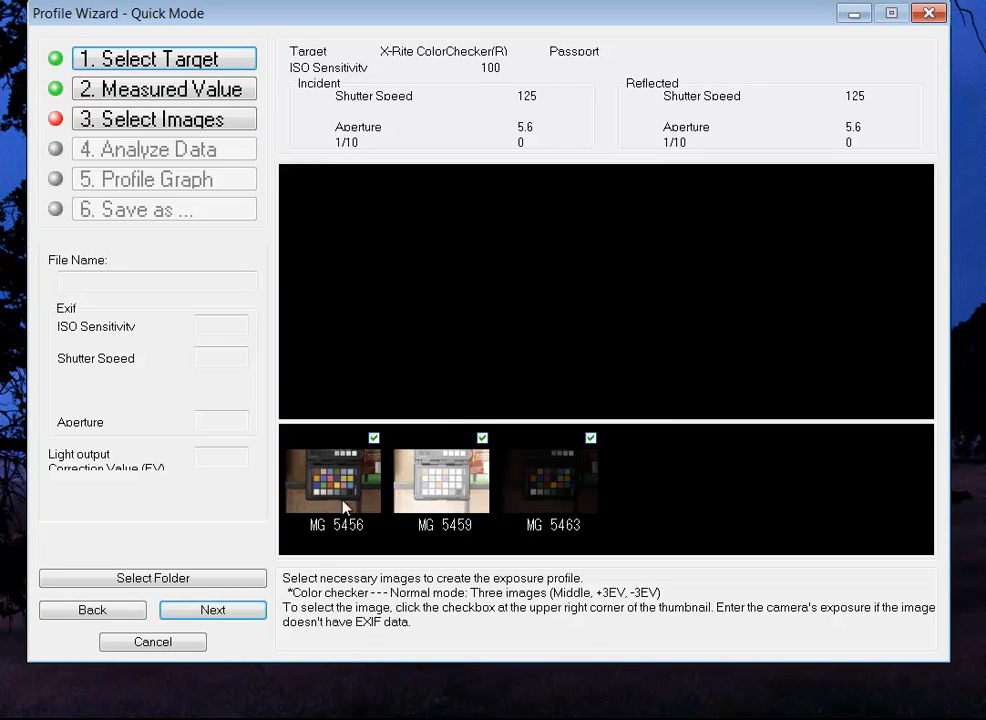
pyautogui.moveTo(617, 603)
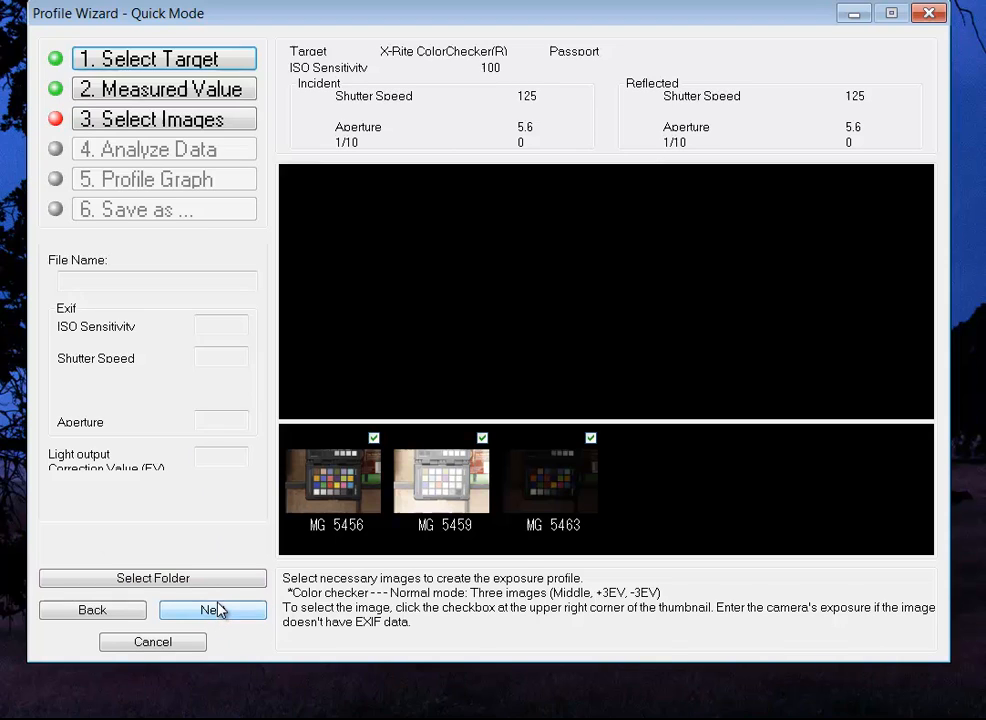
# Step: In Analyze Data, check all three images and drag alignment marks onto the target corners
pyautogui.click(212, 610)
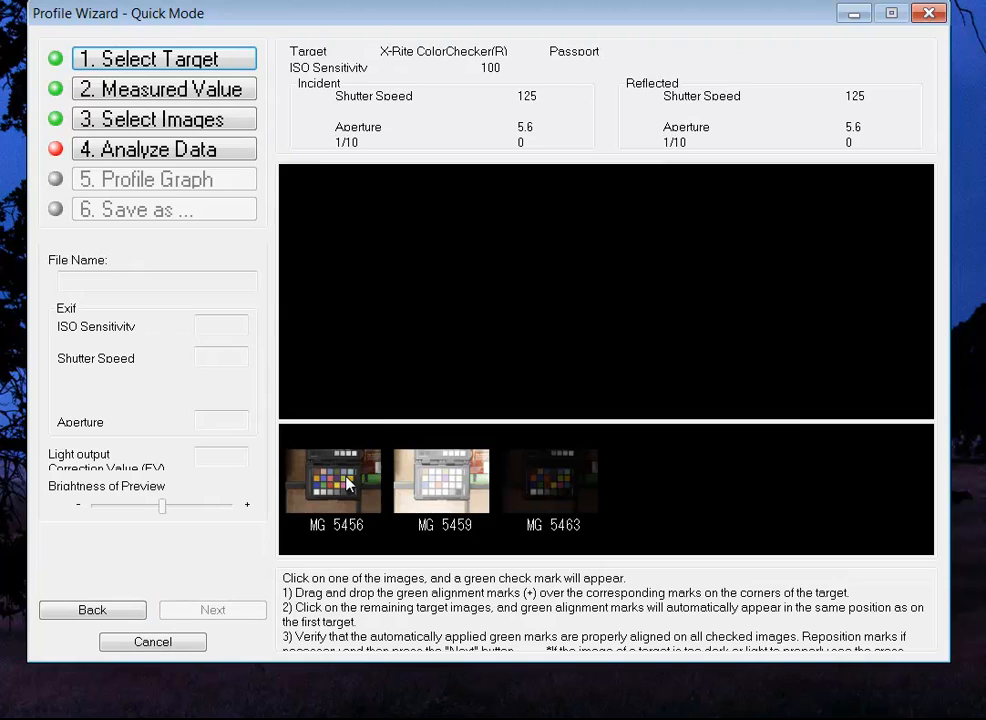
pyautogui.click(333, 483)
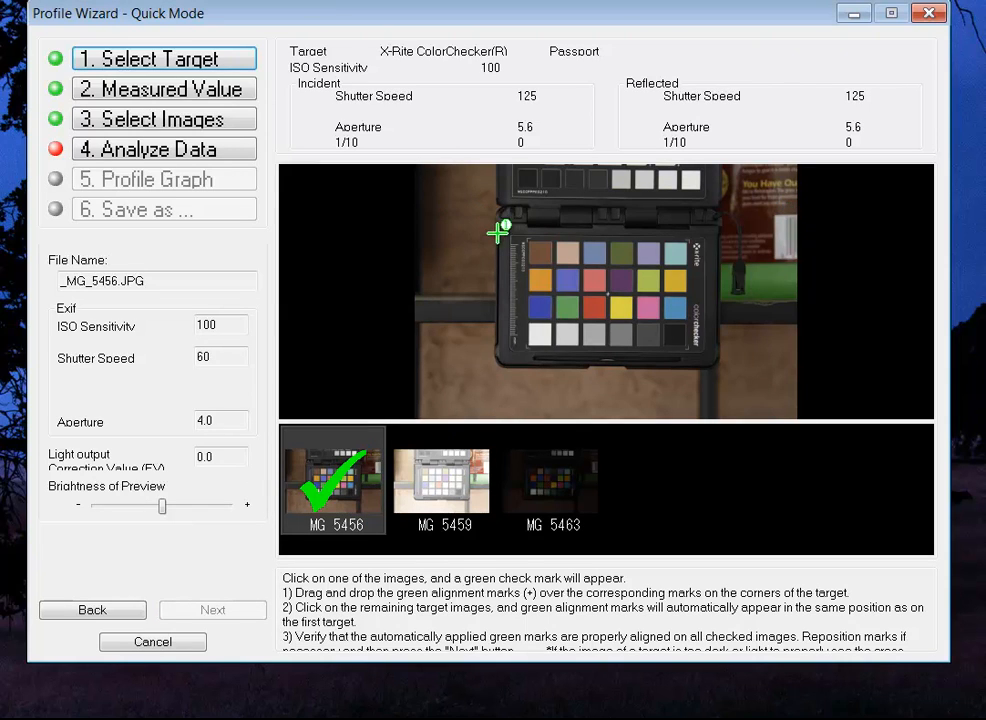
pyautogui.moveTo(497, 230); pyautogui.dragTo(524, 237)
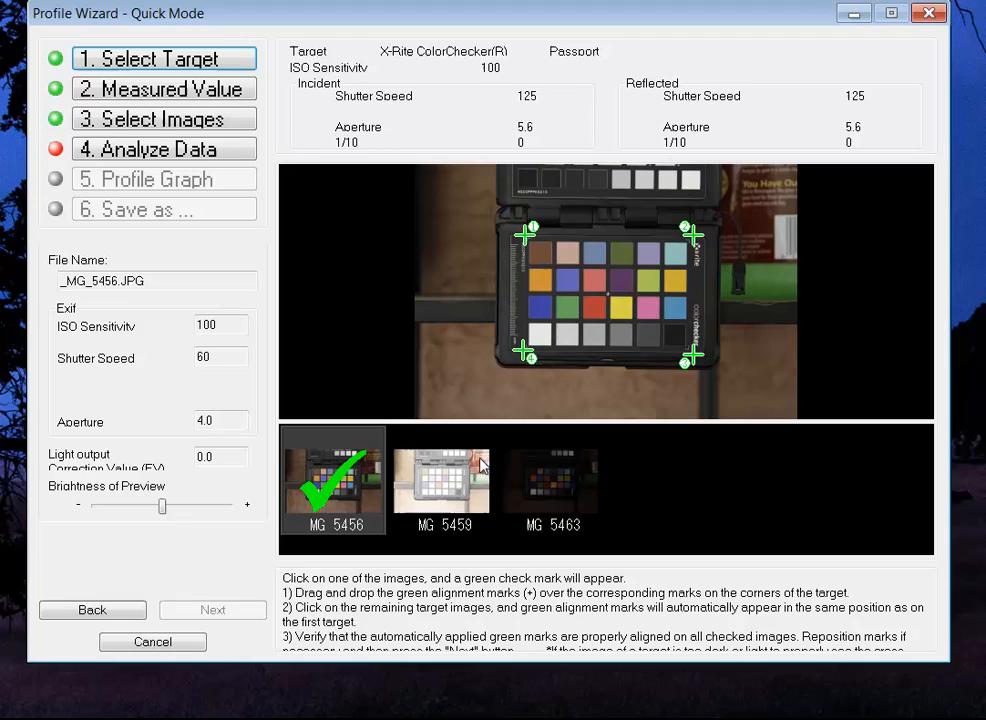
pyautogui.click(441, 480)
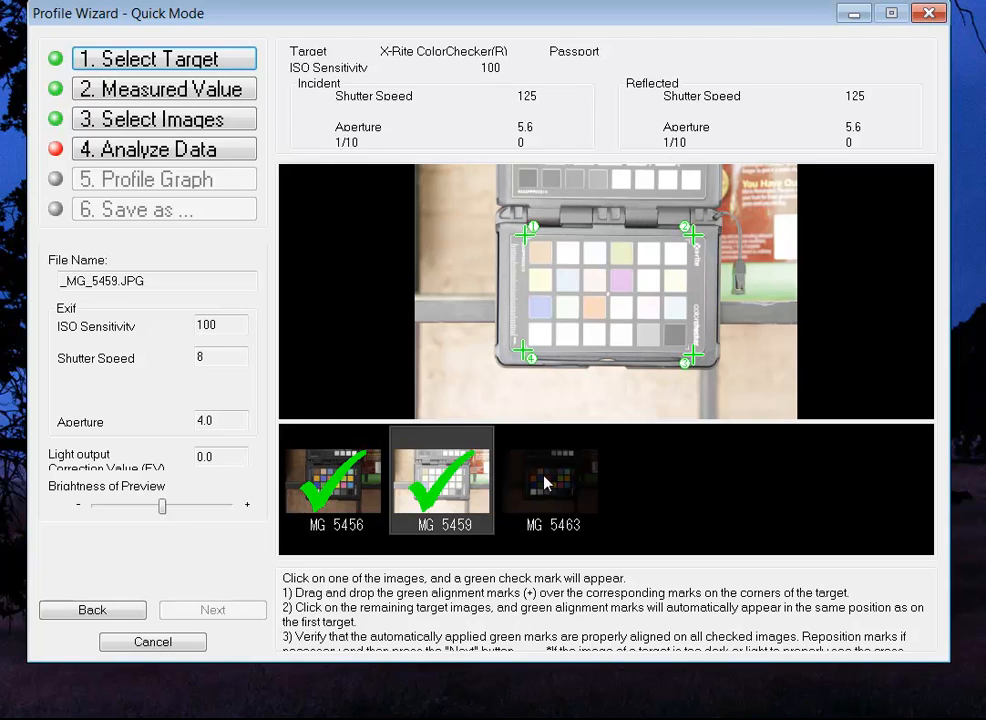
pyautogui.click(550, 480)
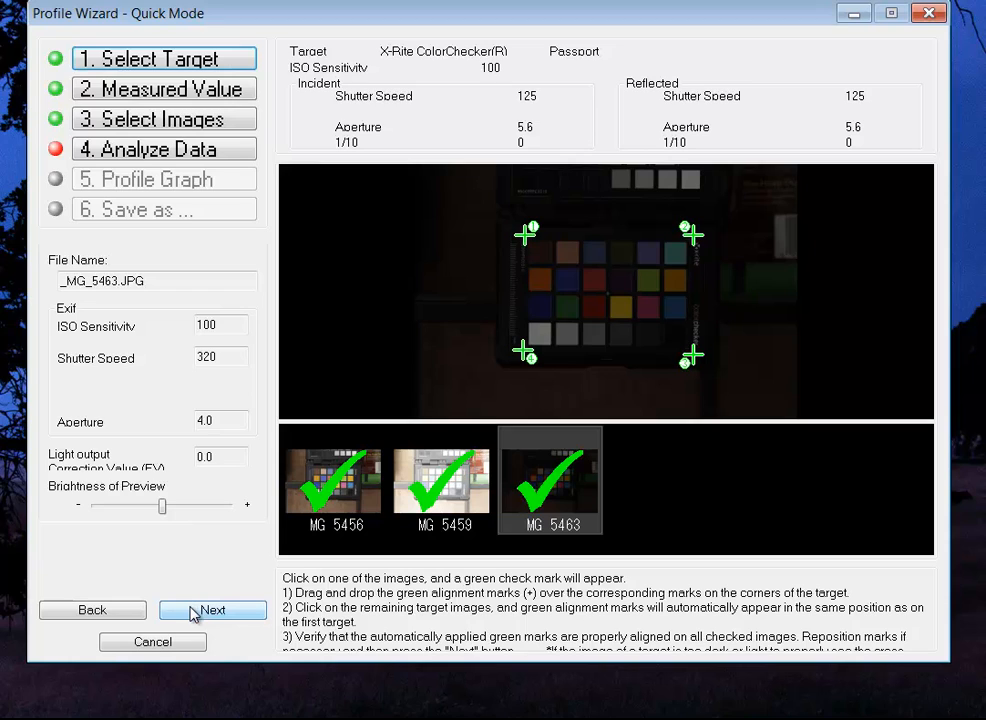
# Step: Advance to the Profile Graph step showing 5.5EV dynamic range and 4.5EV clipping range
pyautogui.click(212, 609)
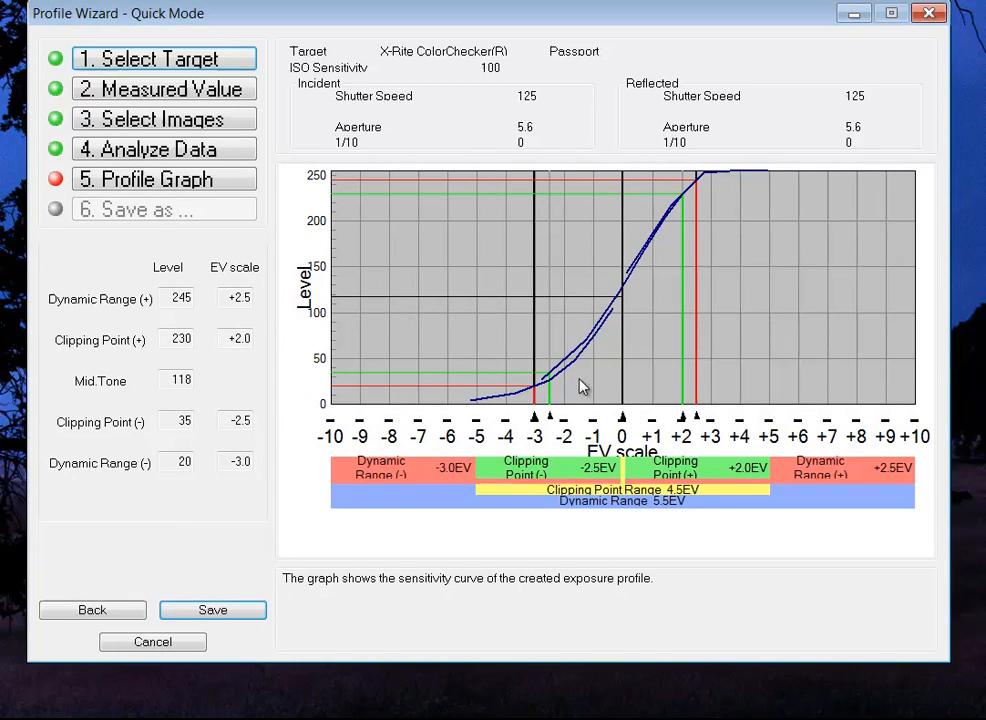
pyautogui.moveTo(705, 428)
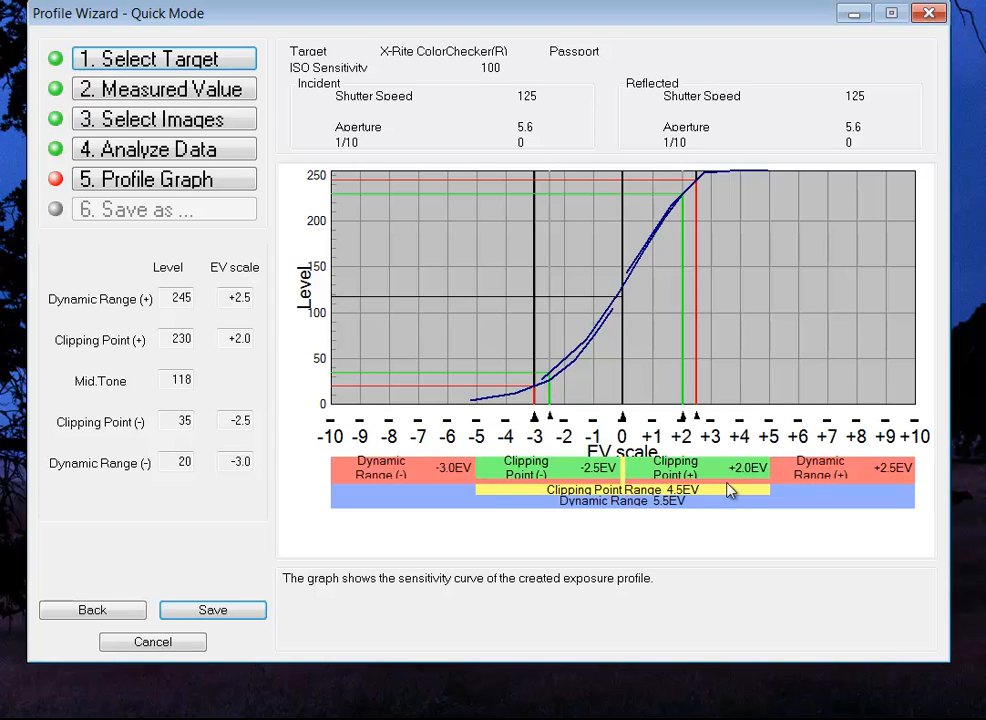
pyautogui.moveTo(623, 512)
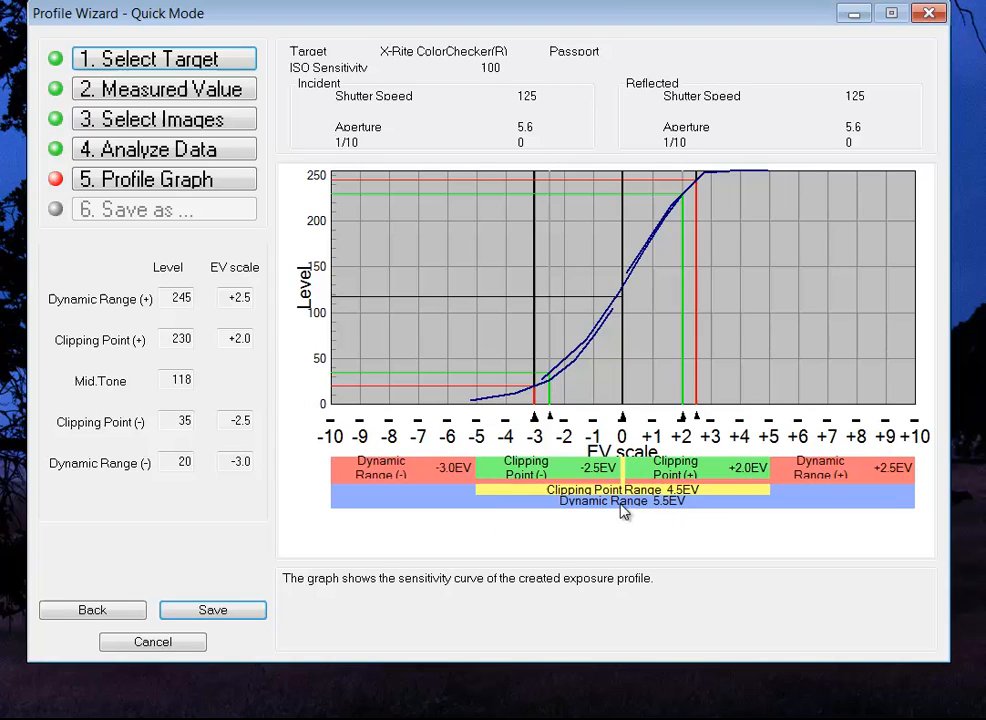
pyautogui.moveTo(293, 471)
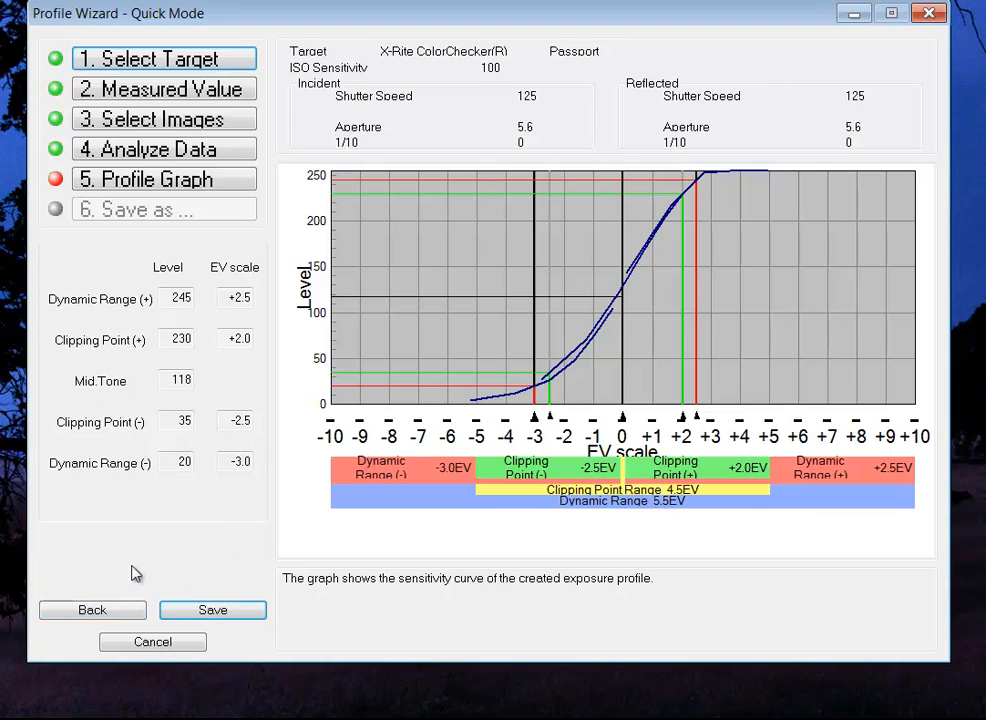
pyautogui.moveTo(213, 610)
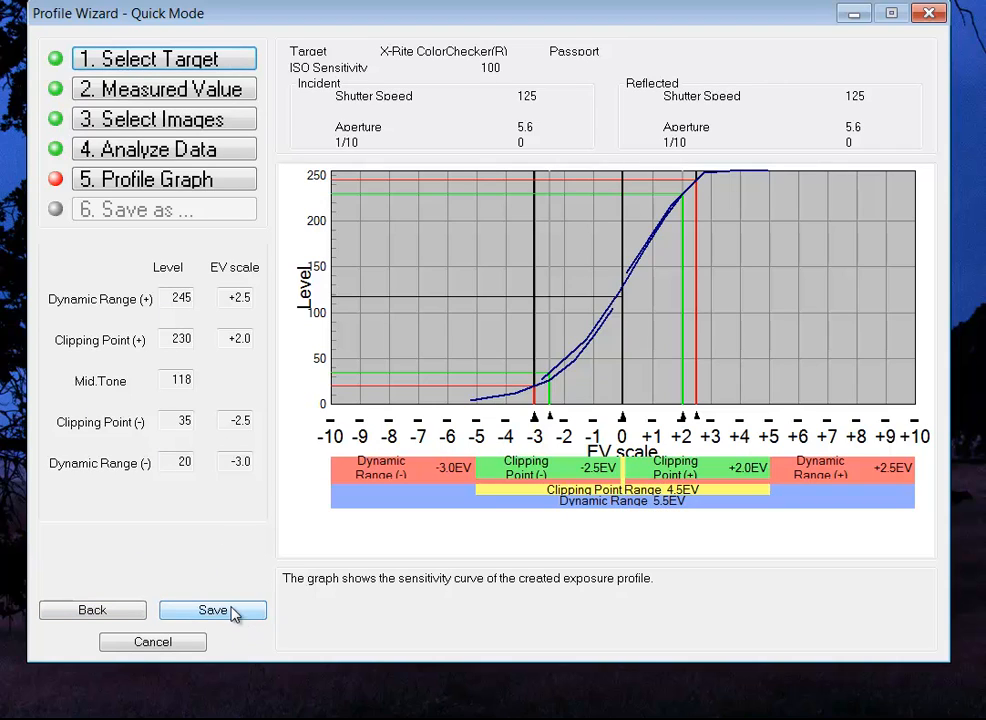
# Step: Save the profile under the name 'Canon 7D 17-55 test'
pyautogui.click(212, 610)
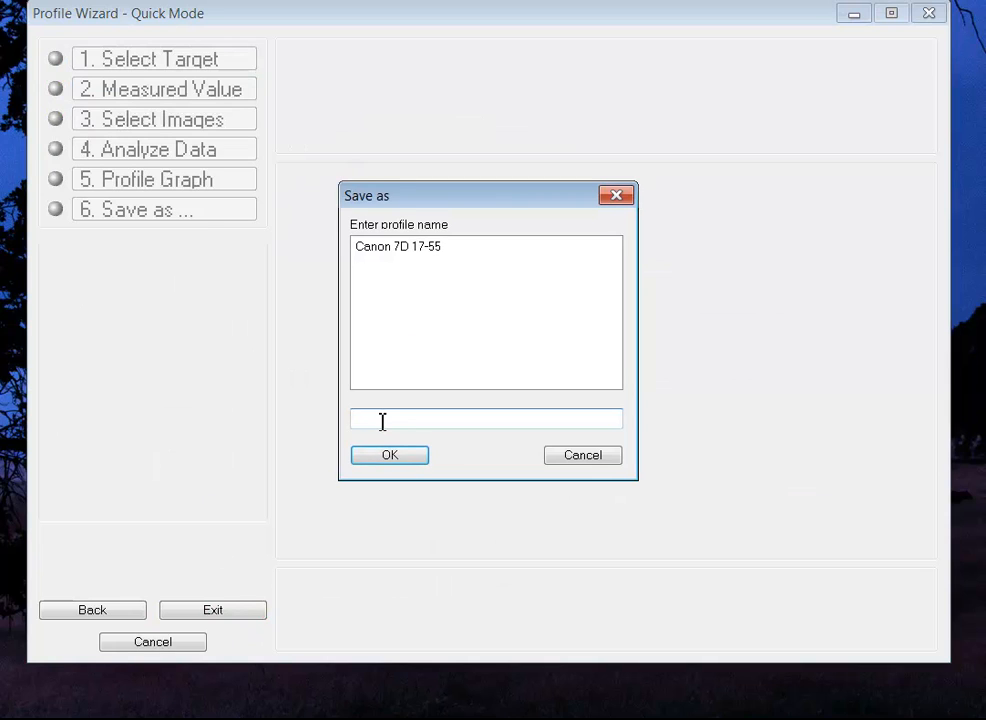
pyautogui.write('Canon 7D 1')
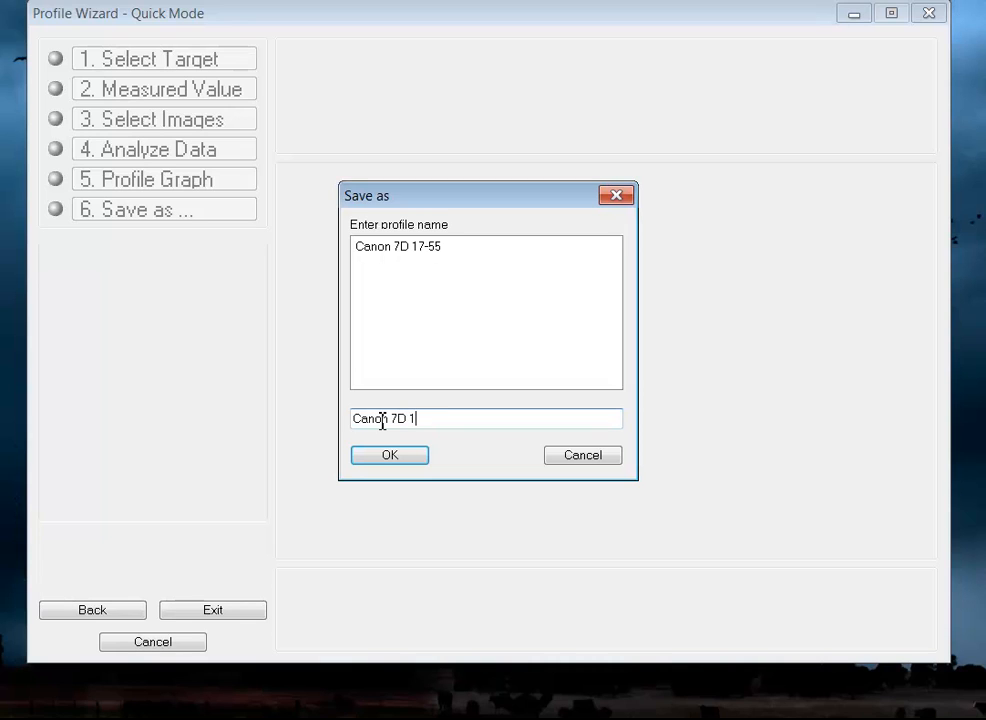
pyautogui.write('7-55')
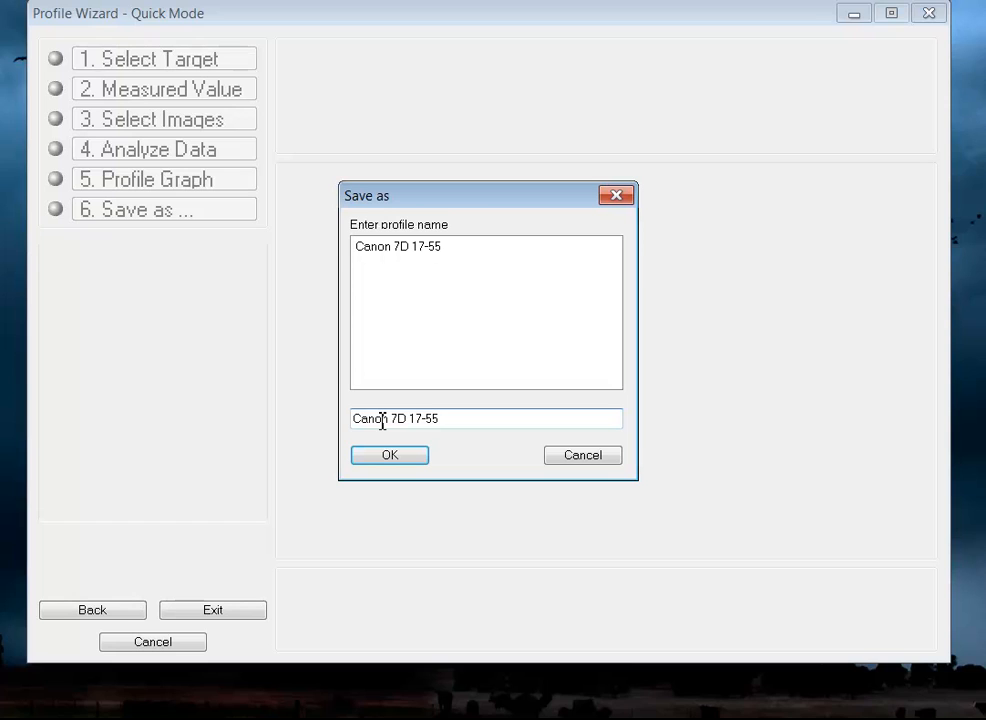
pyautogui.write('test')
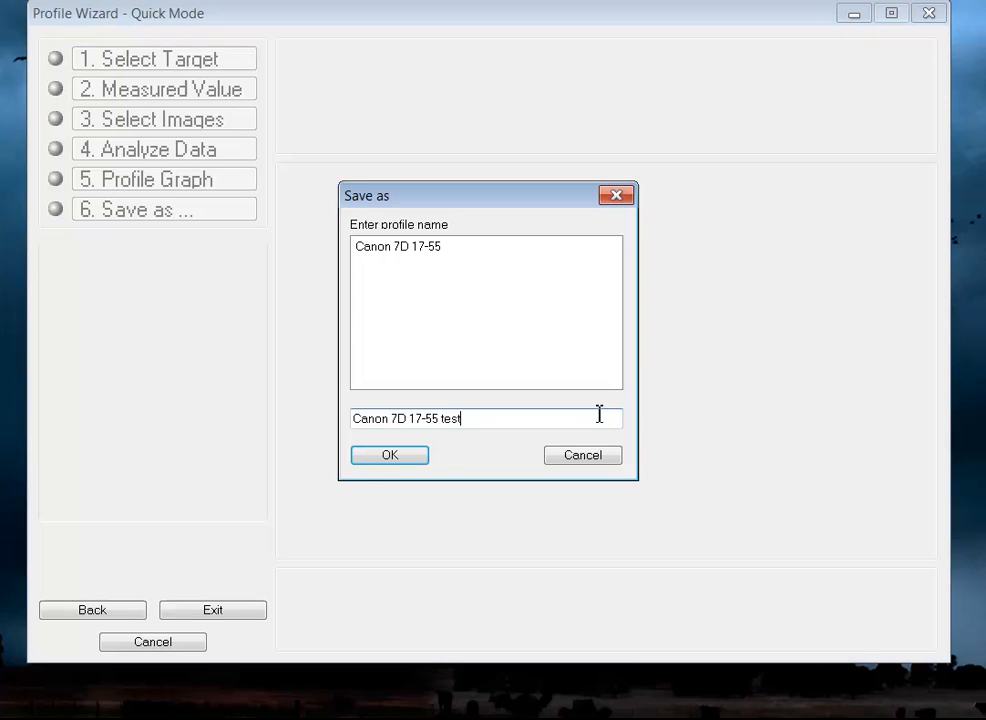
pyautogui.click(389, 454)
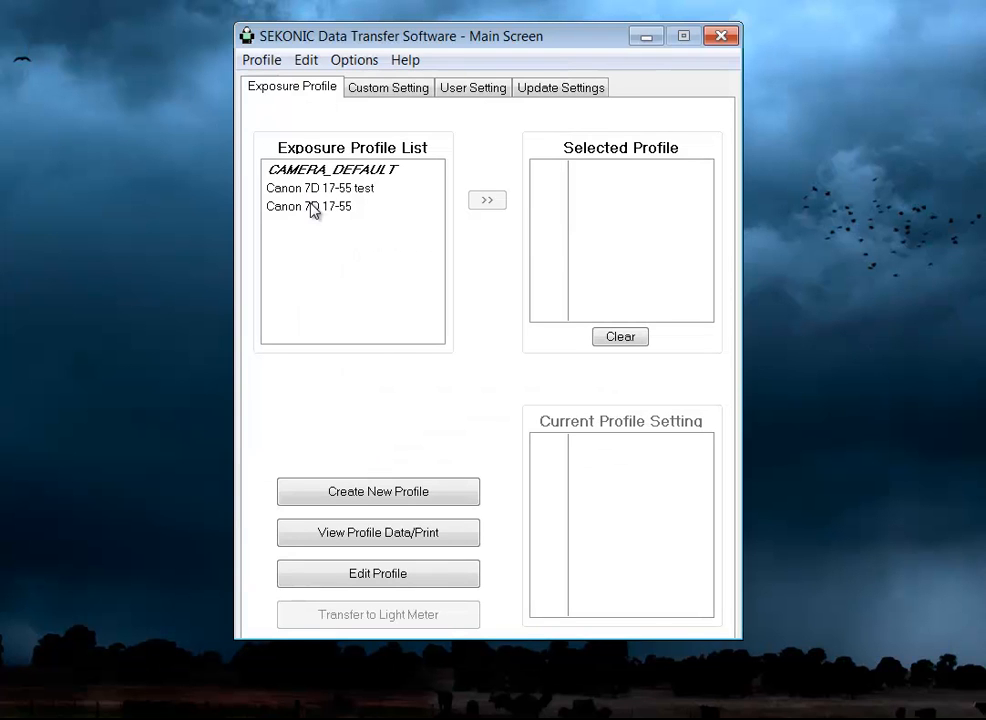
# Step: Select the 'Canon 7D 17-55 test' profile in the exposure profile list
pyautogui.click(320, 188)
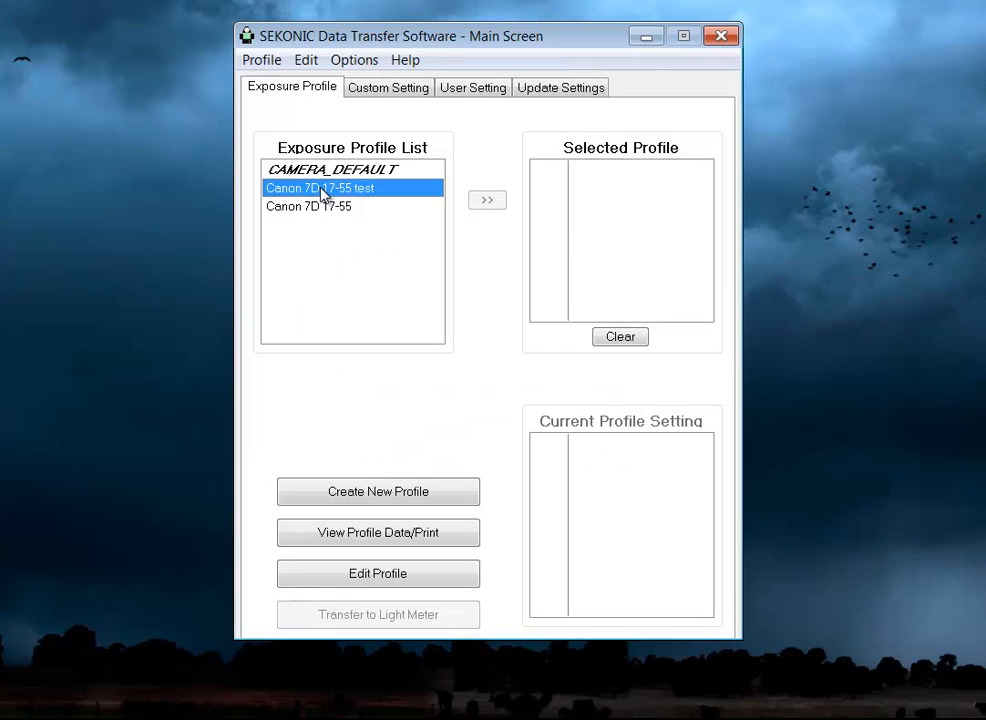
pyautogui.moveTo(482, 326)
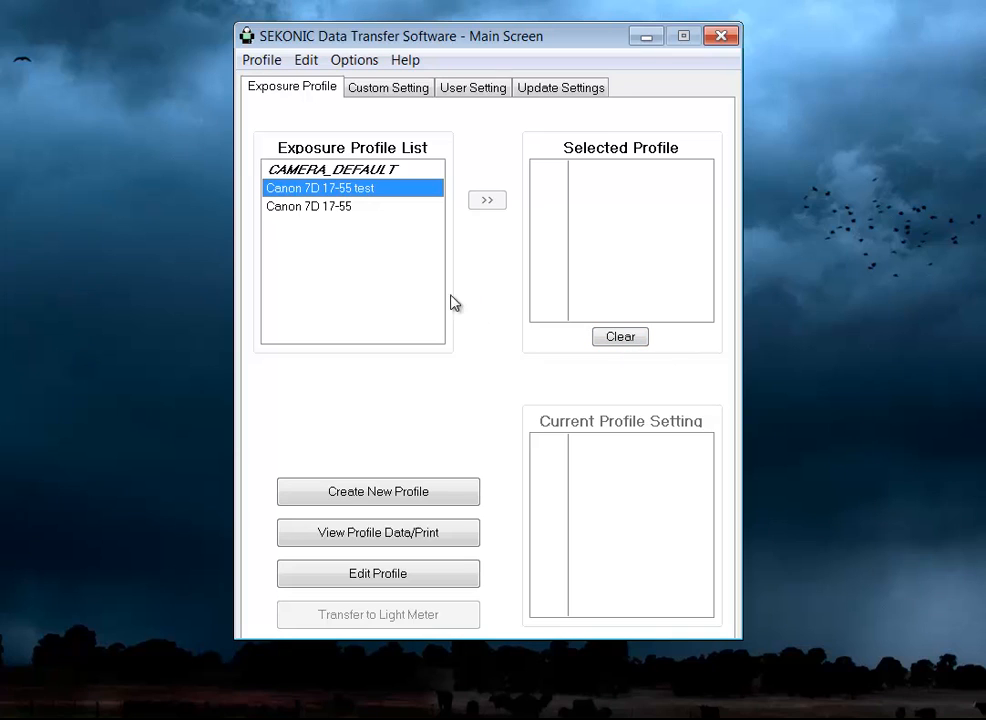
pyautogui.moveTo(620, 212)
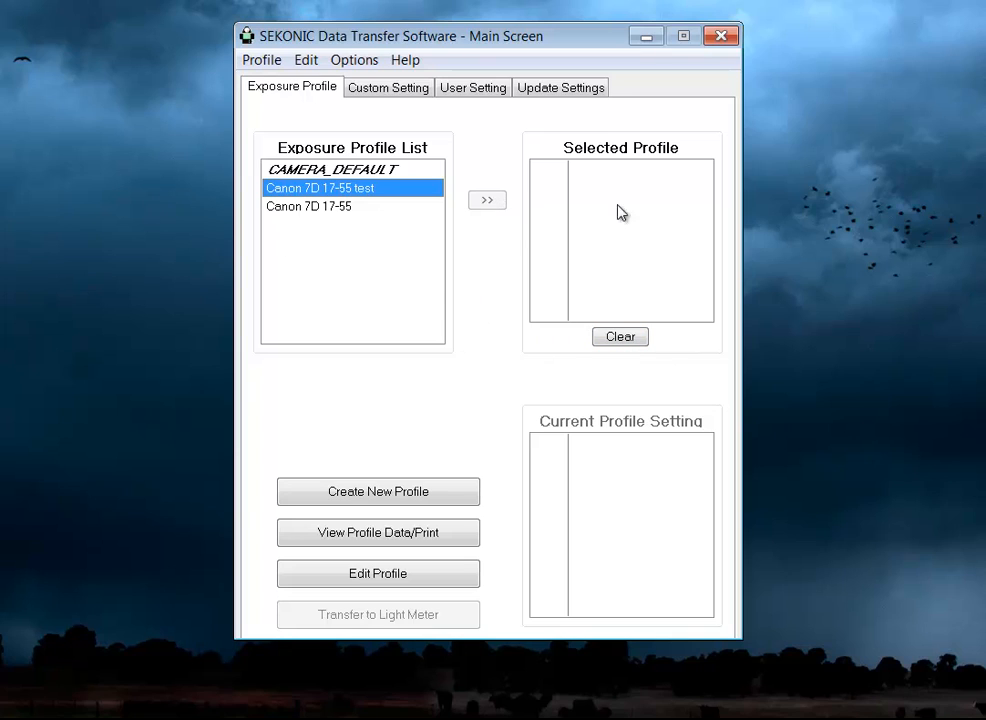
pyautogui.moveTo(303, 559)
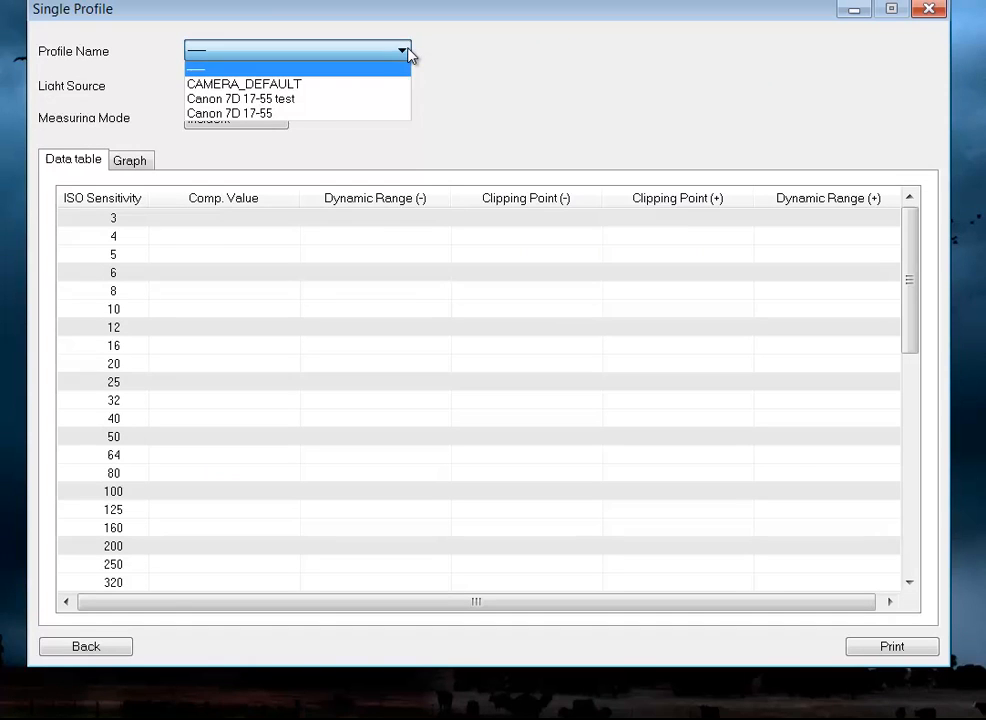
# Step: Pick 'Canon 7D 17-55 test' in the Profile Name dropdown to fill the Data table
pyautogui.click(240, 98)
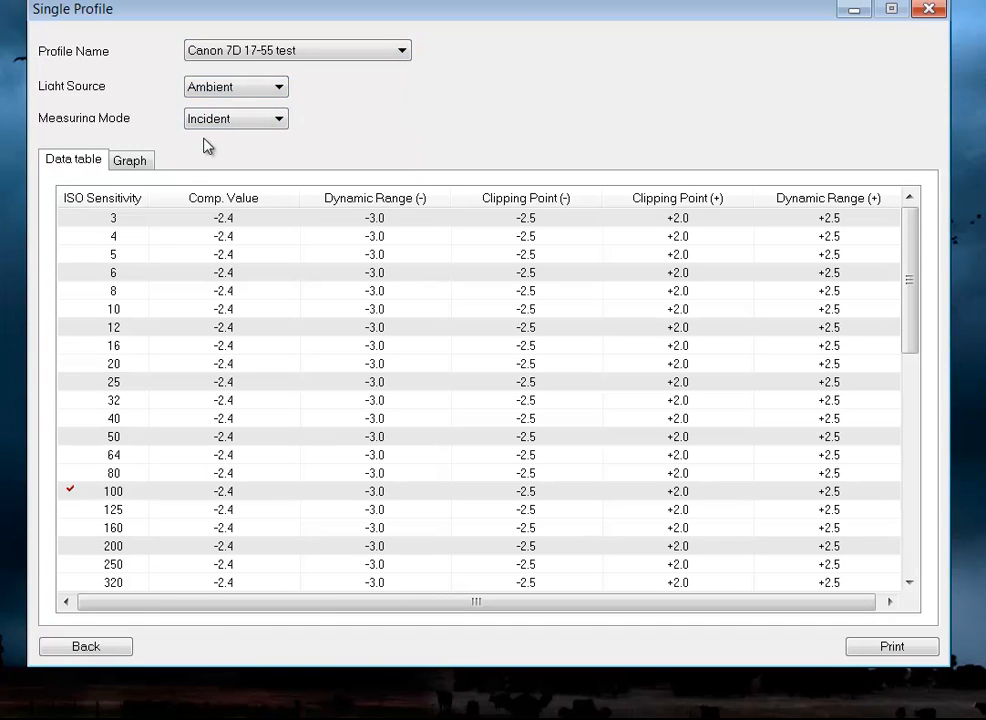
pyautogui.moveTo(107, 488)
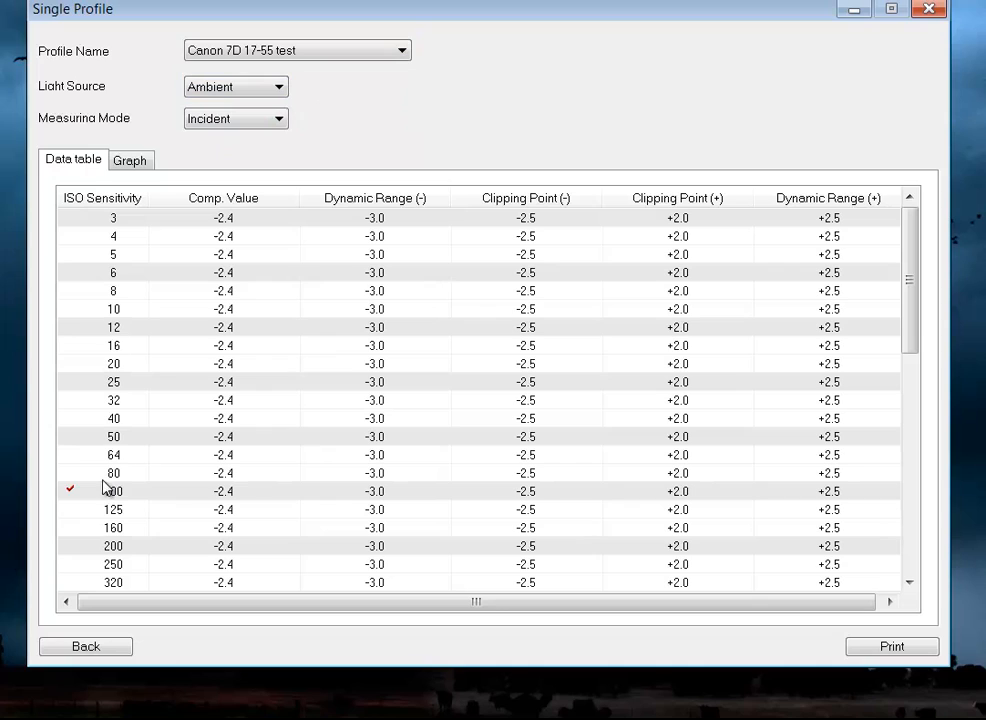
pyautogui.moveTo(220, 245)
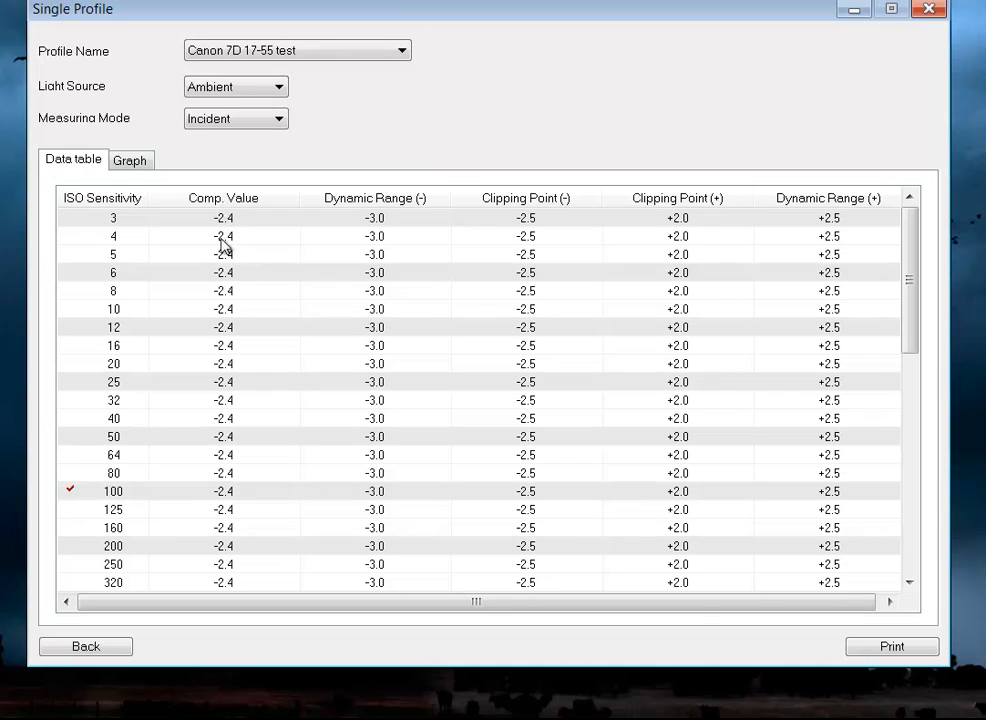
pyautogui.moveTo(865, 213)
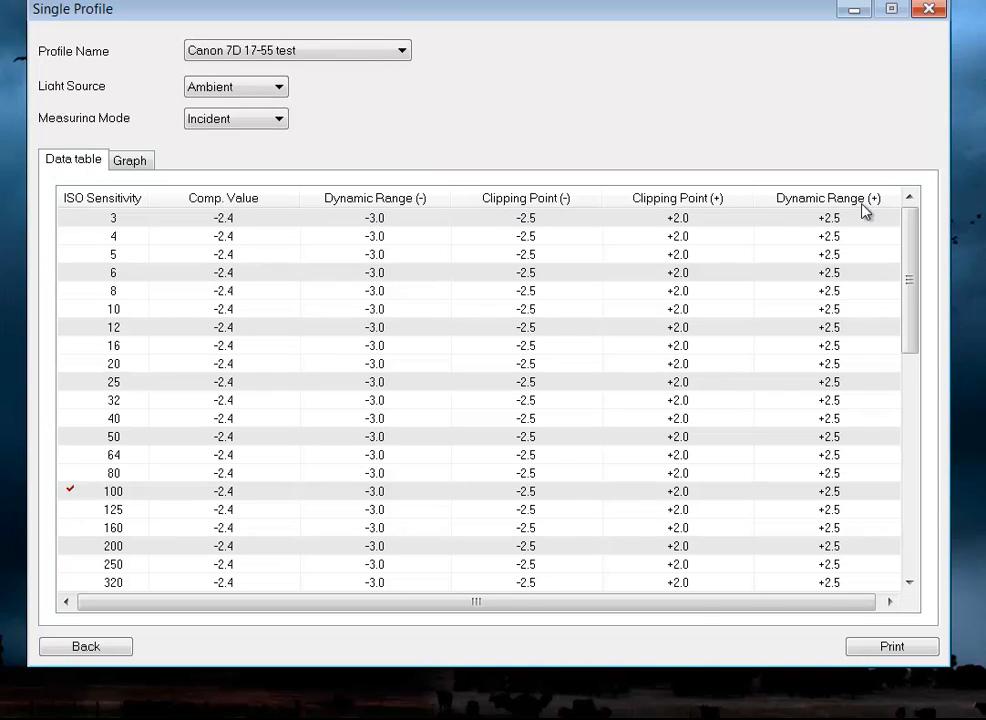
# Step: Switch to the Graph tab to view the ISO 100 curve with 5.5EV dynamic range
pyautogui.click(129, 160)
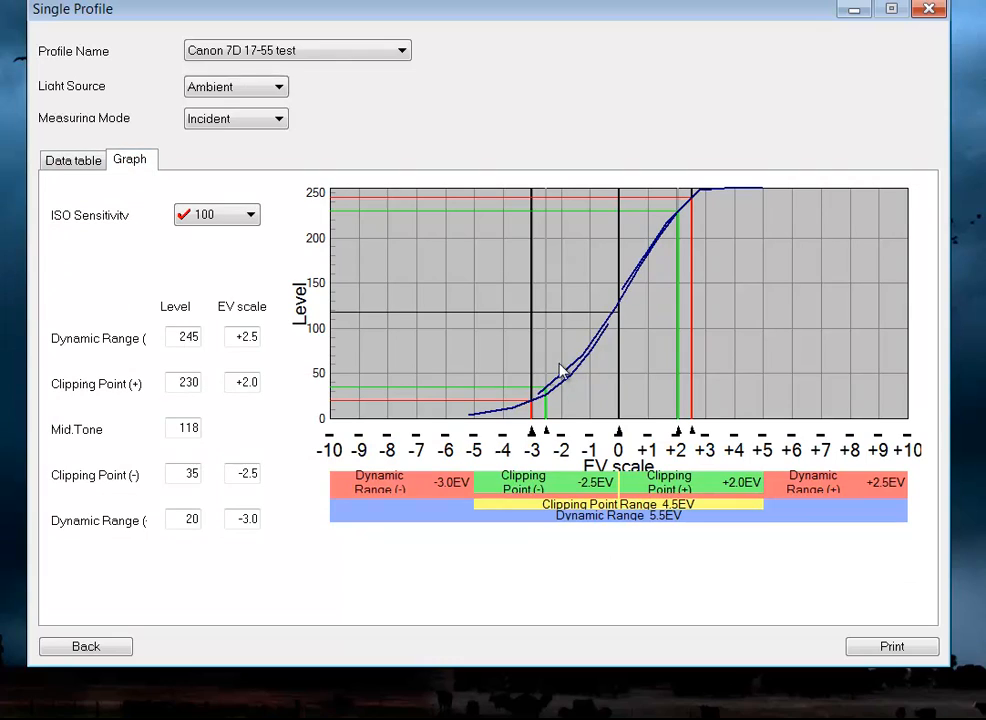
pyautogui.moveTo(619, 312)
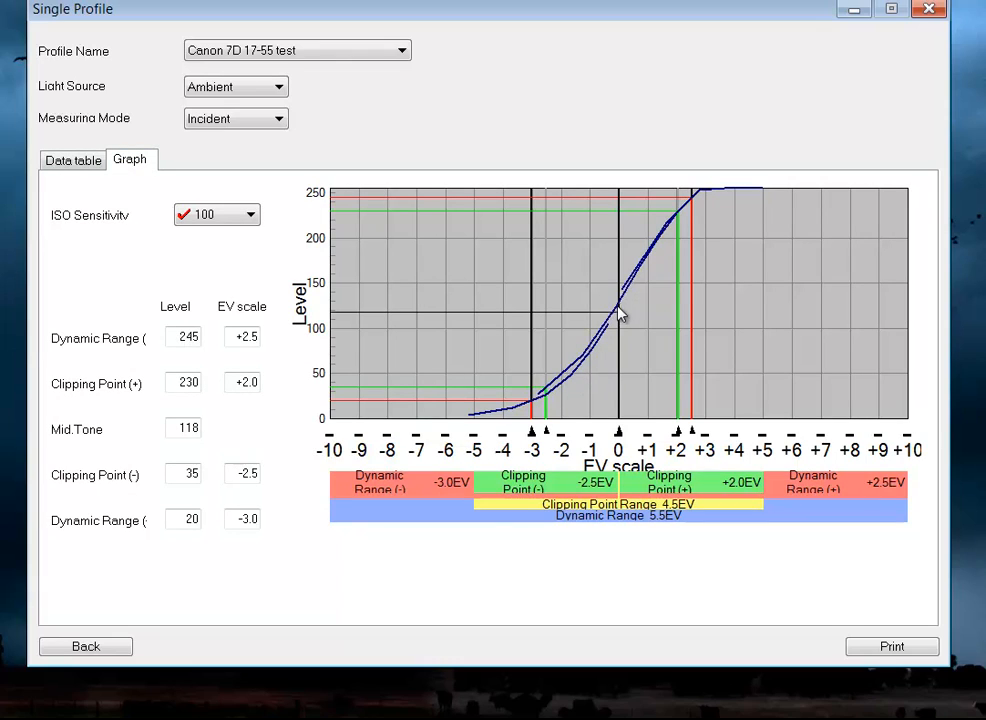
pyautogui.moveTo(650, 242)
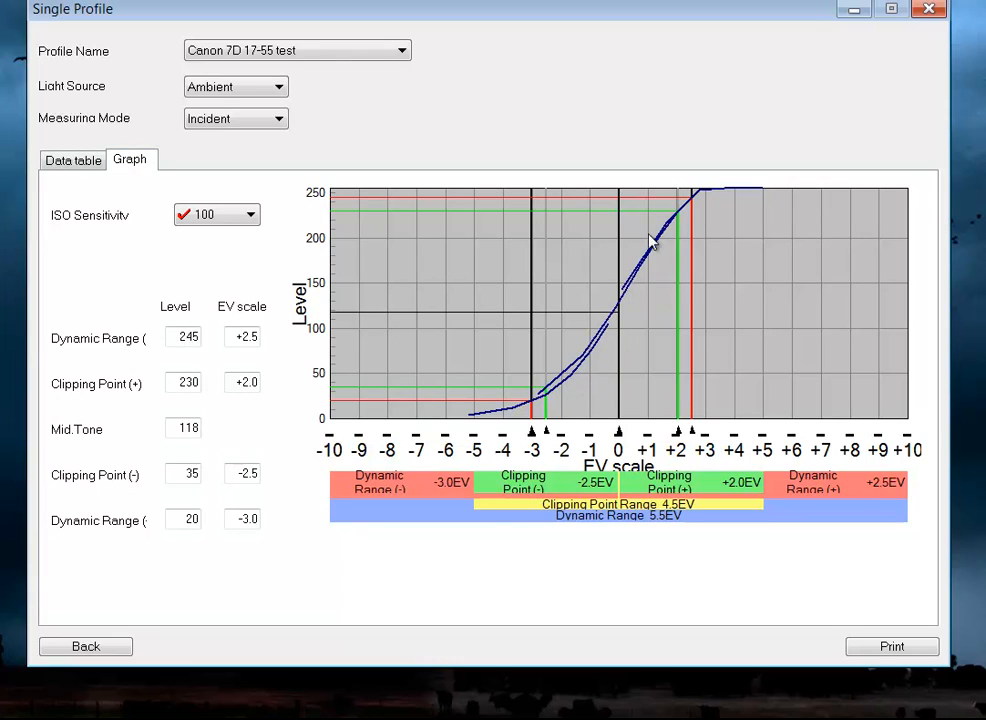
pyautogui.moveTo(422, 415)
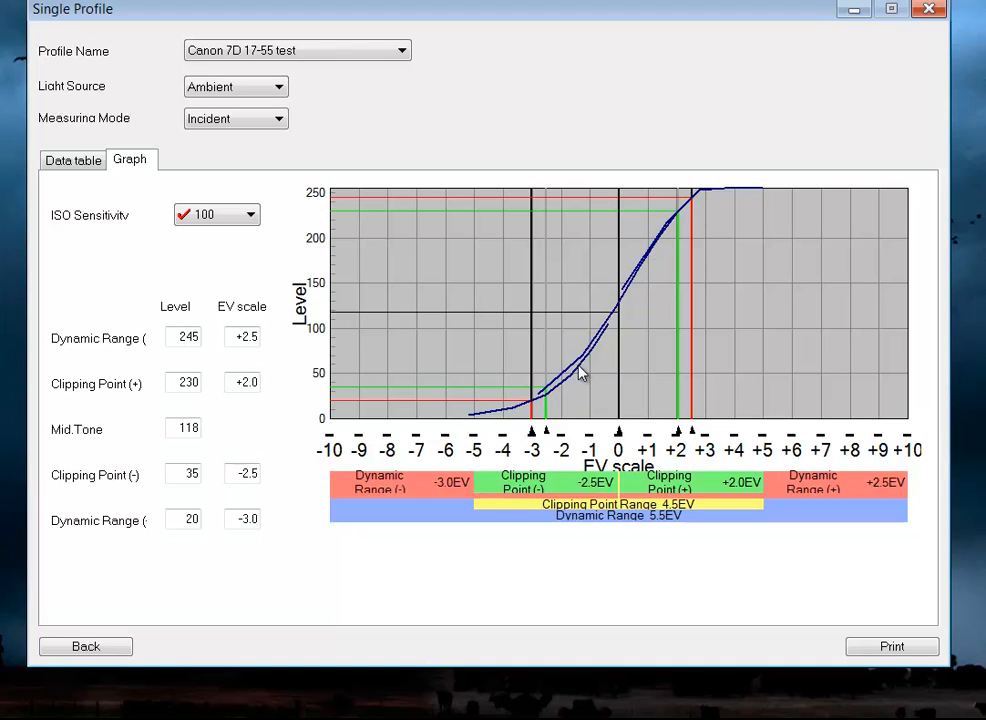
pyautogui.moveTo(630, 336)
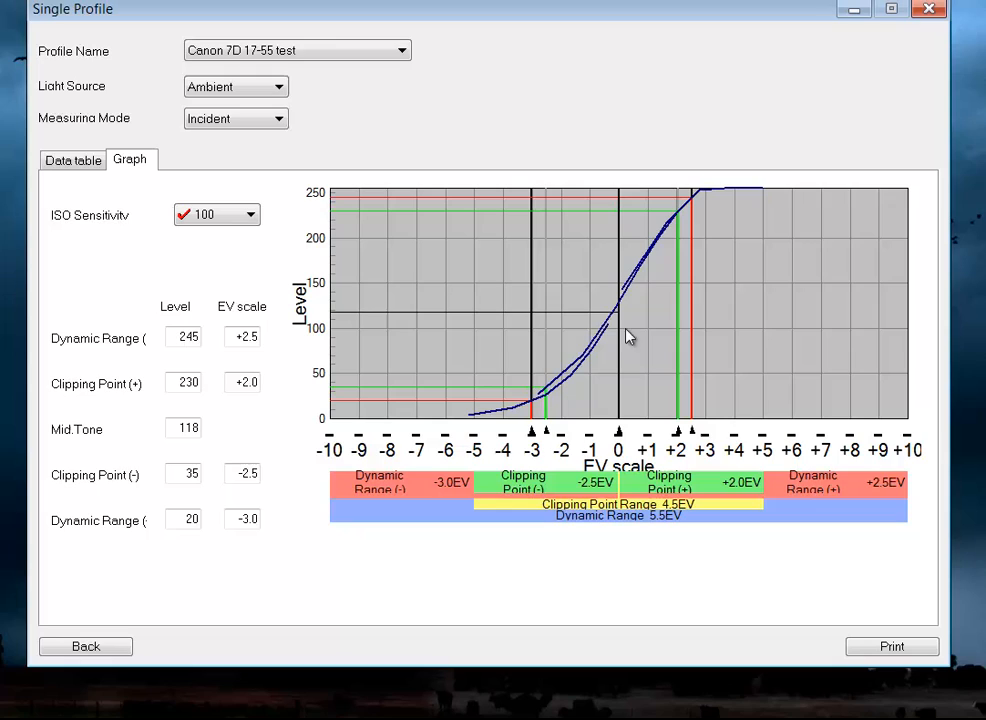
pyautogui.moveTo(670, 232)
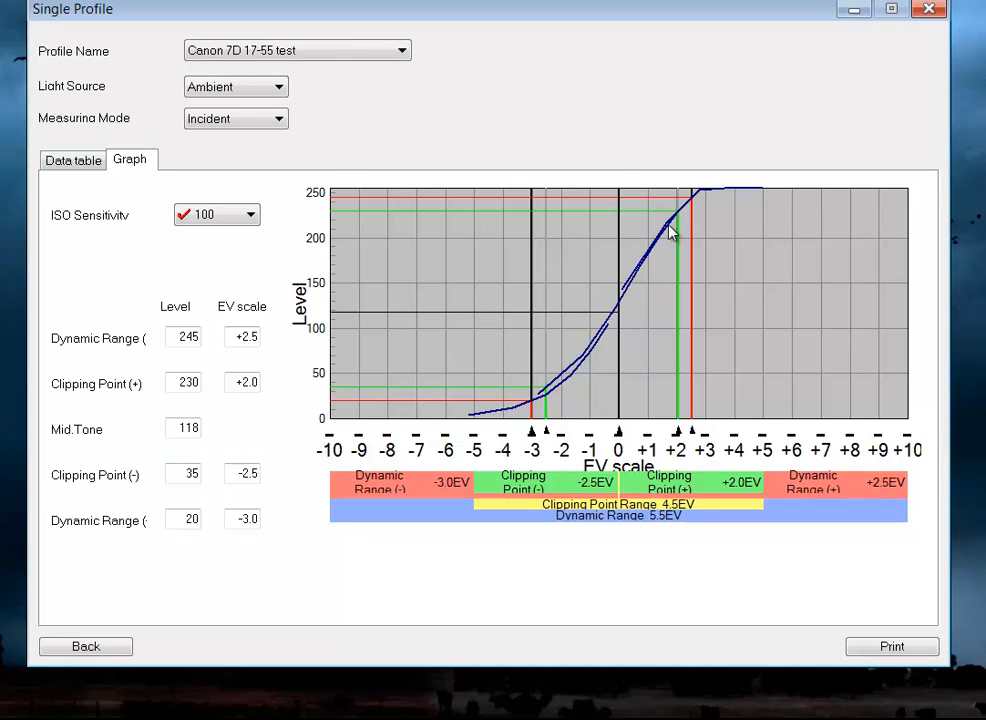
pyautogui.moveTo(620, 343)
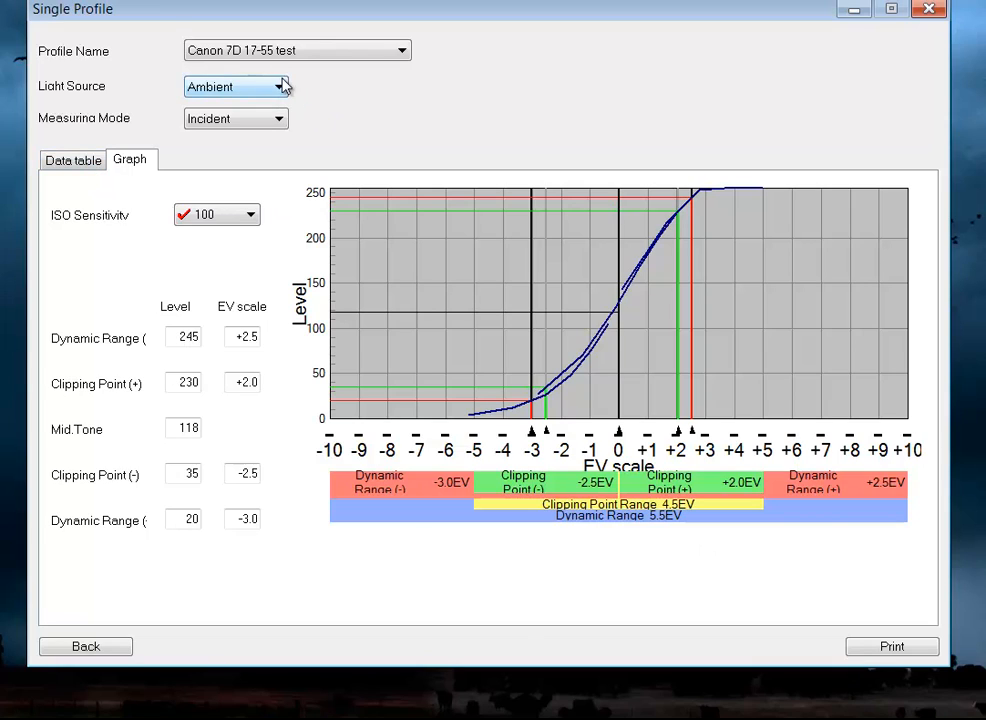
# Step: Preview the Flash and Reflected profile curves, switch back to Incident, and return to the main screen
pyautogui.click(235, 86)
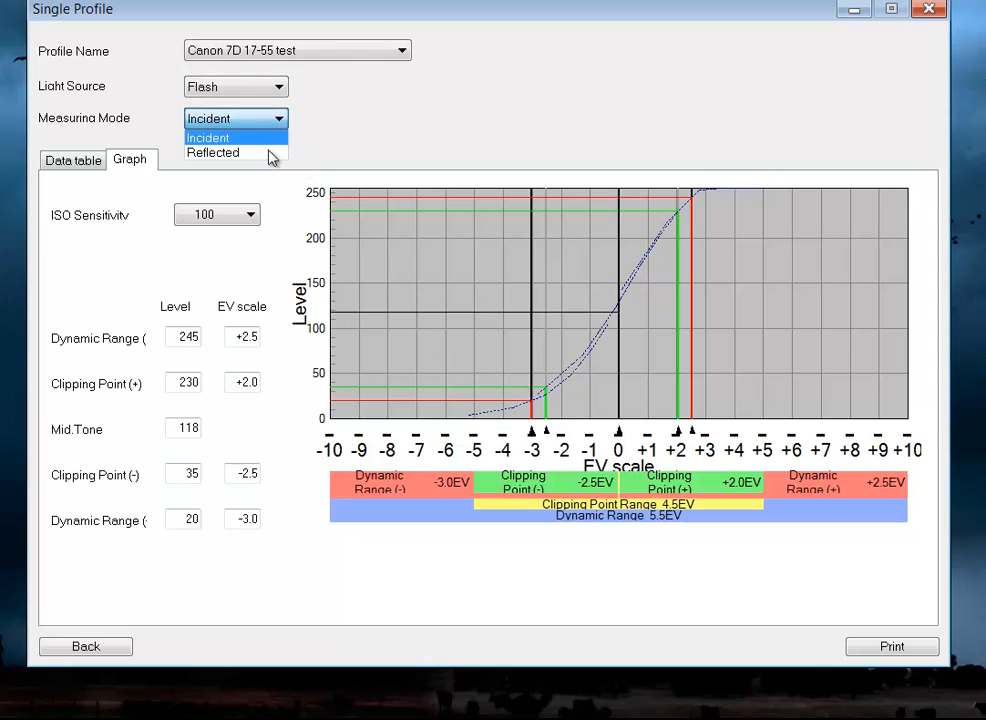
pyautogui.click(212, 152)
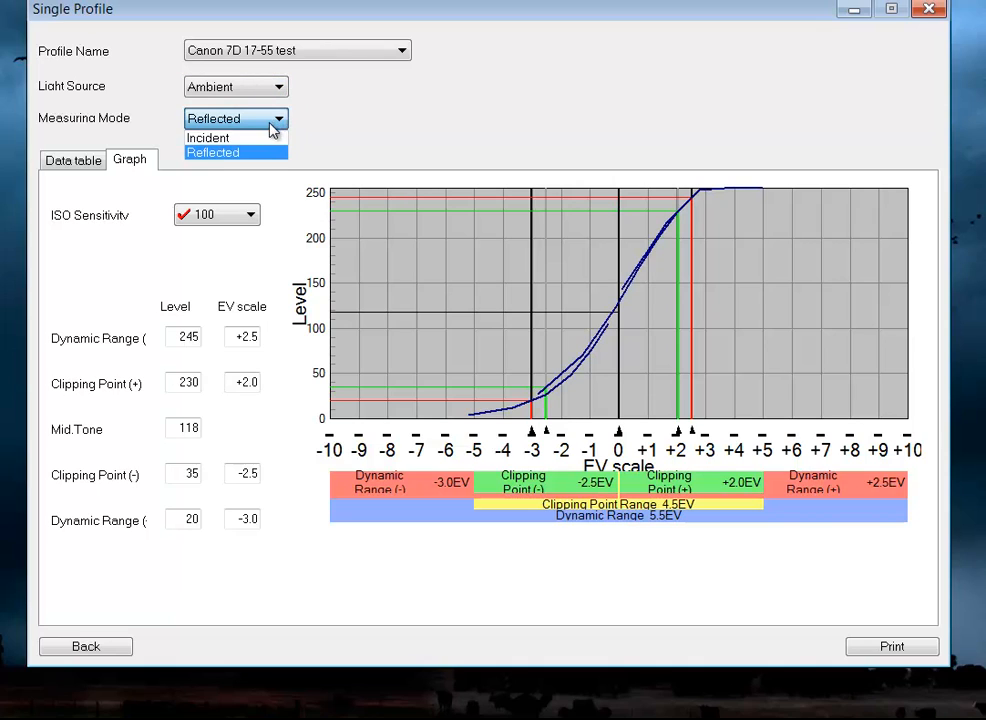
pyautogui.click(208, 137)
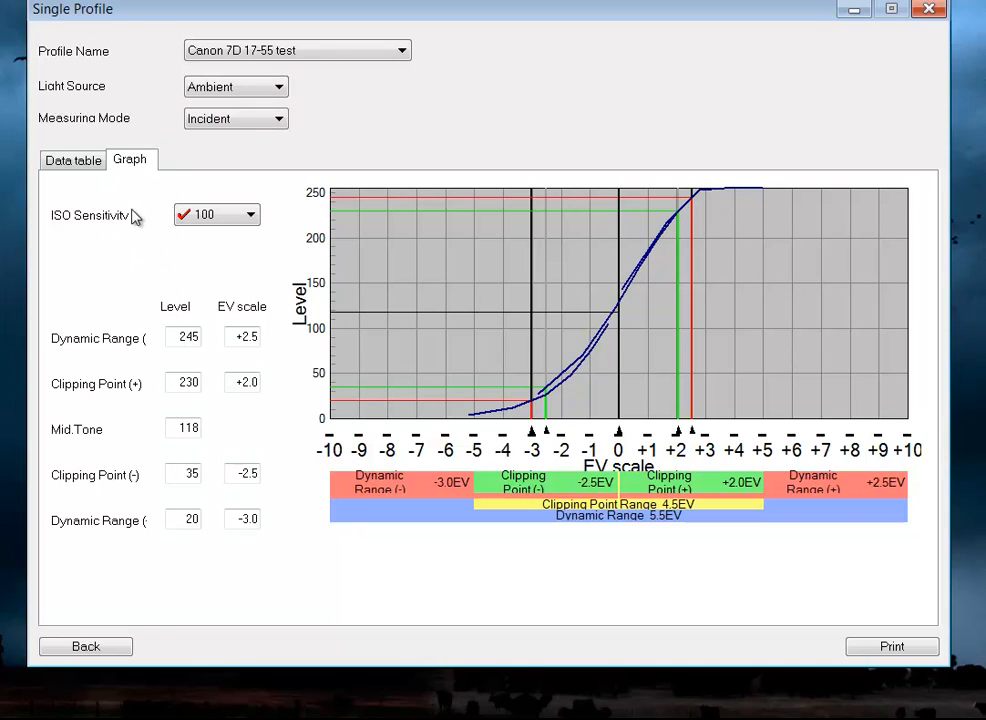
pyautogui.click(72, 159)
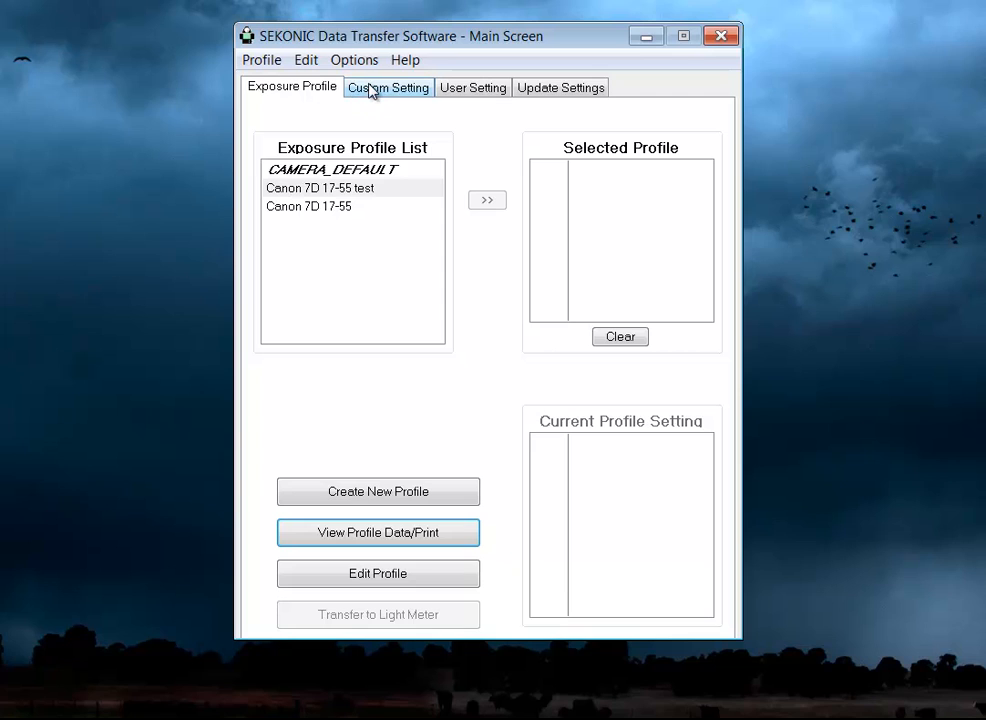
# Step: Look over the Custom Setting tab and Help menu, then shift the main window down-right
pyautogui.click(388, 87)
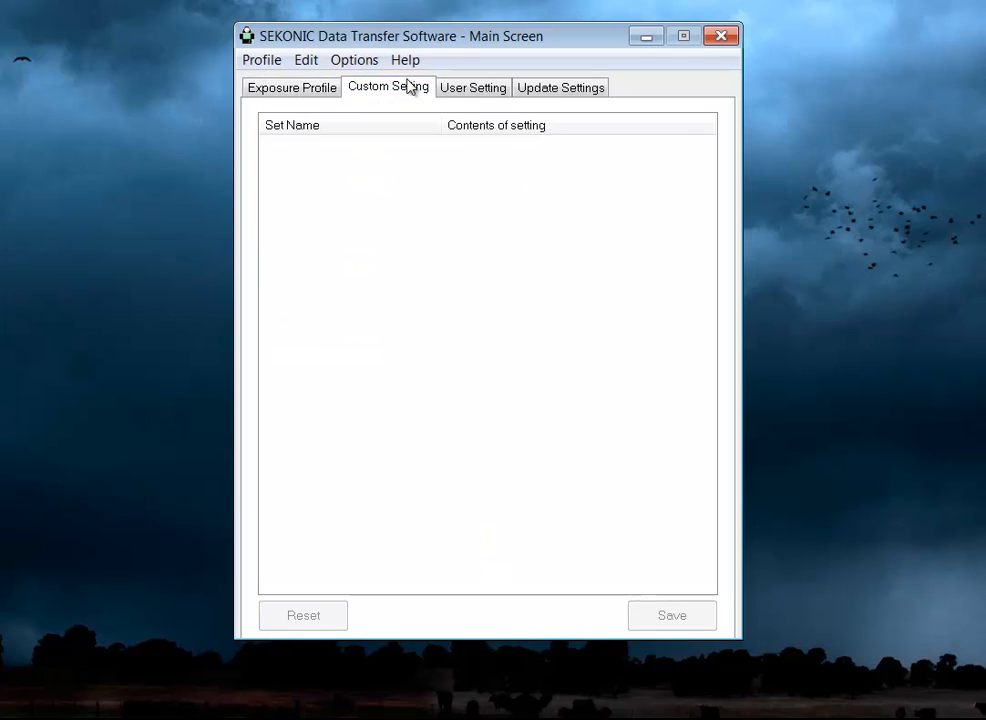
pyautogui.click(292, 87)
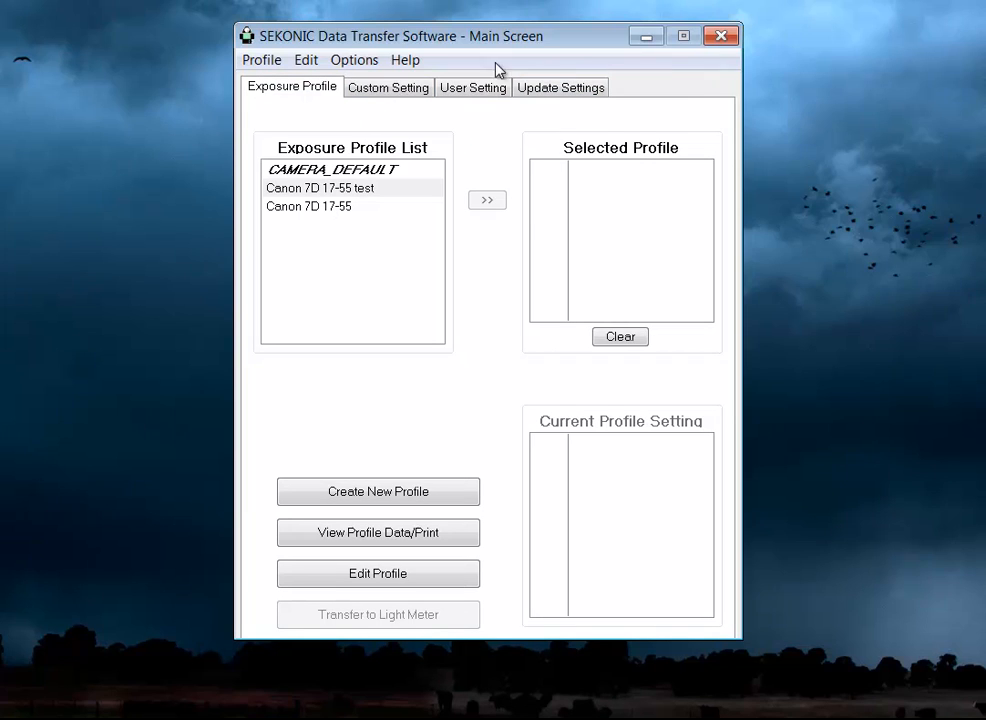
pyautogui.click(405, 60)
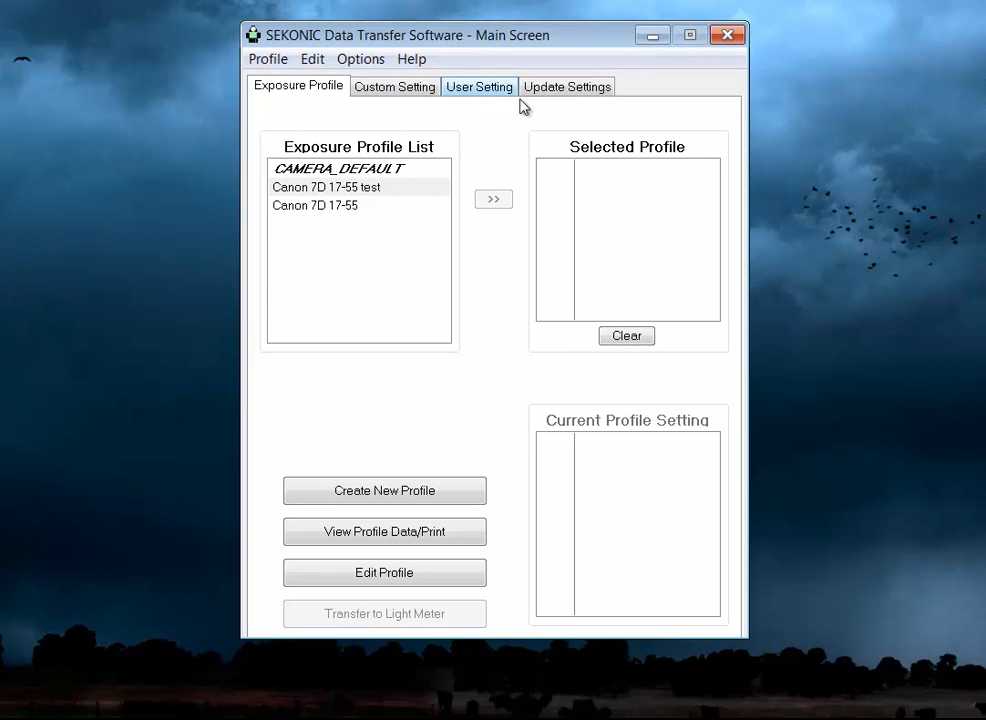
pyautogui.click(411, 58)
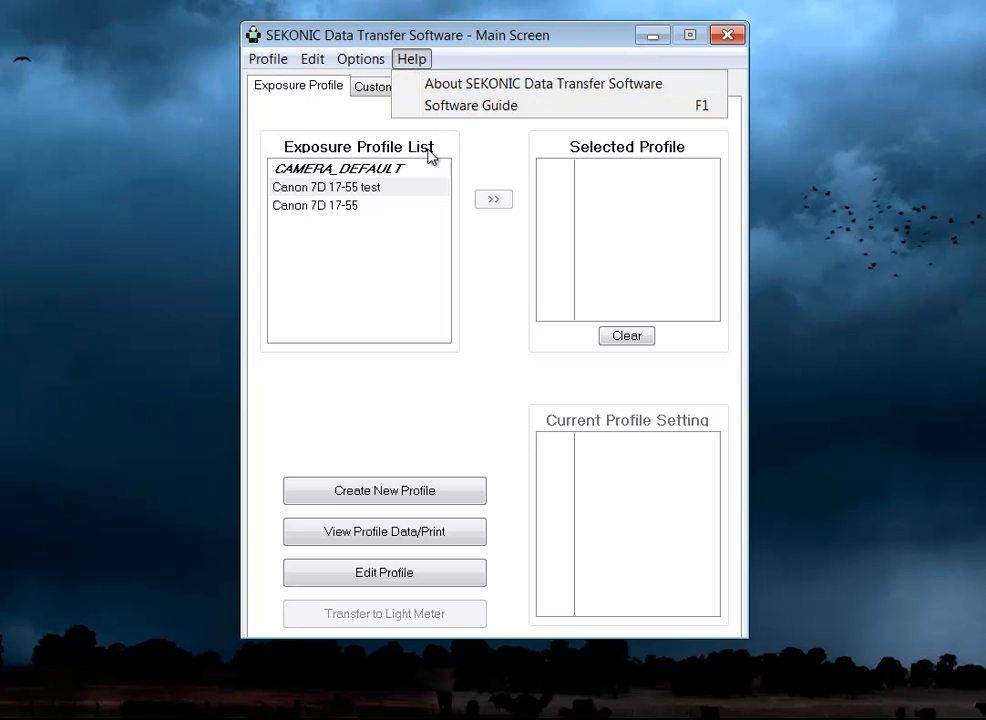
pyautogui.click(543, 83)
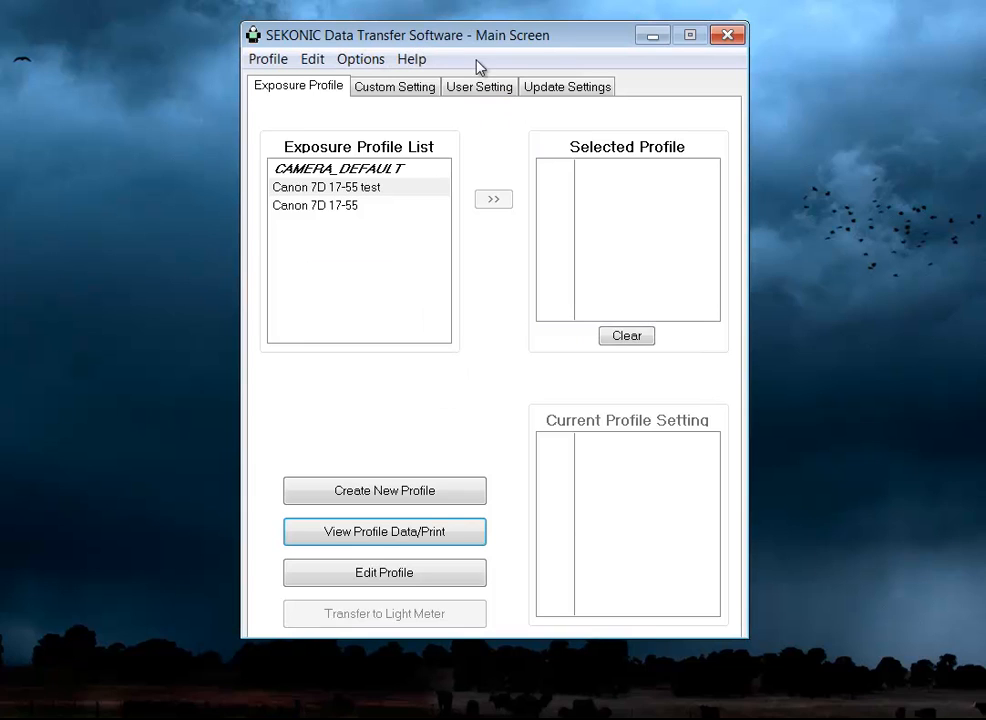
pyautogui.moveTo(479, 35); pyautogui.dragTo(540, 52)
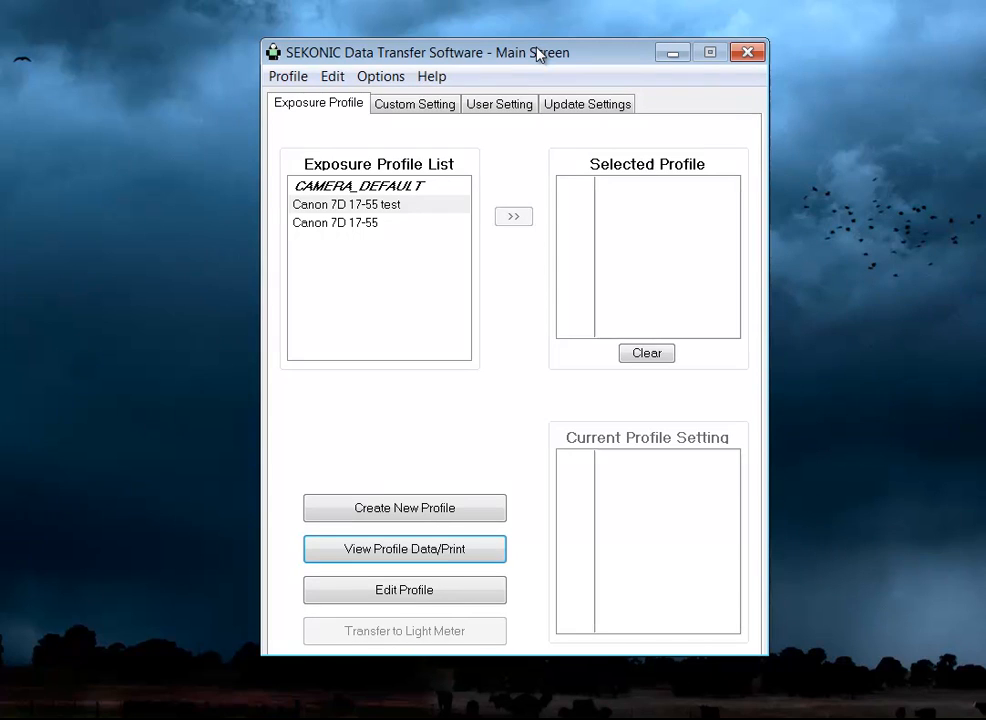
pyautogui.moveTo(747, 52)
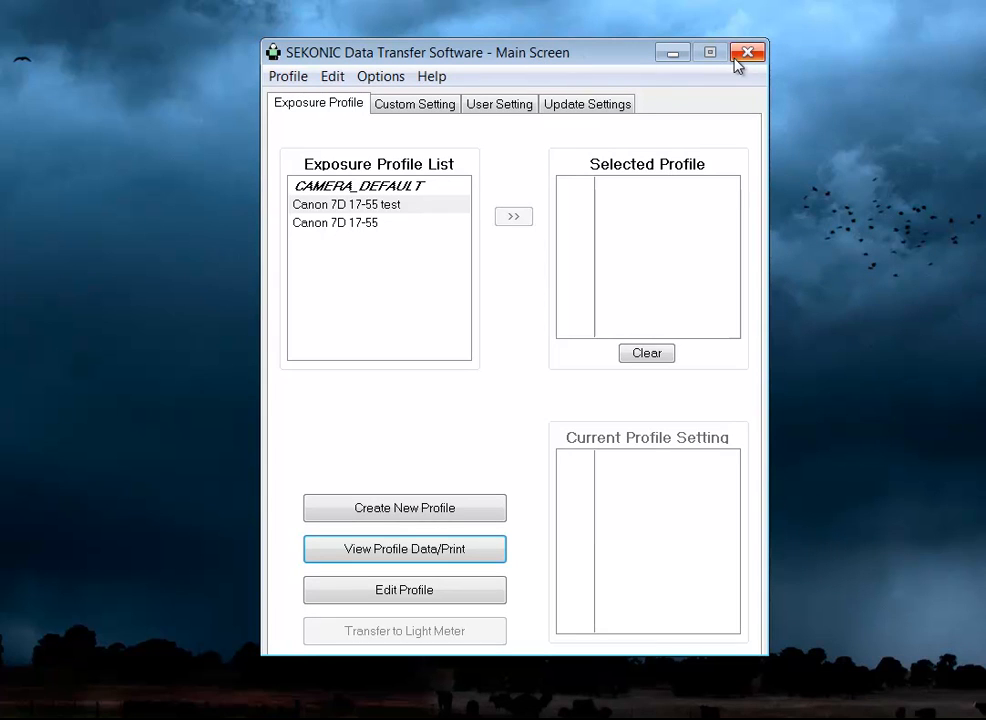
# Step: Create a new profile from the Profile menu using Manual Input Mode
pyautogui.click(287, 76)
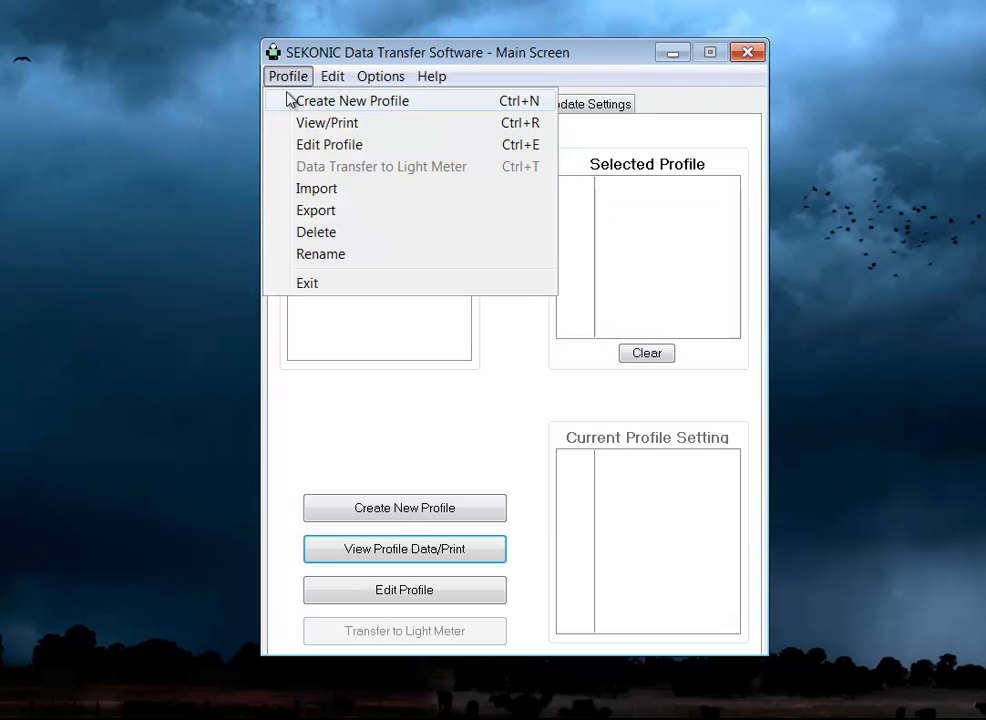
pyautogui.click(352, 100)
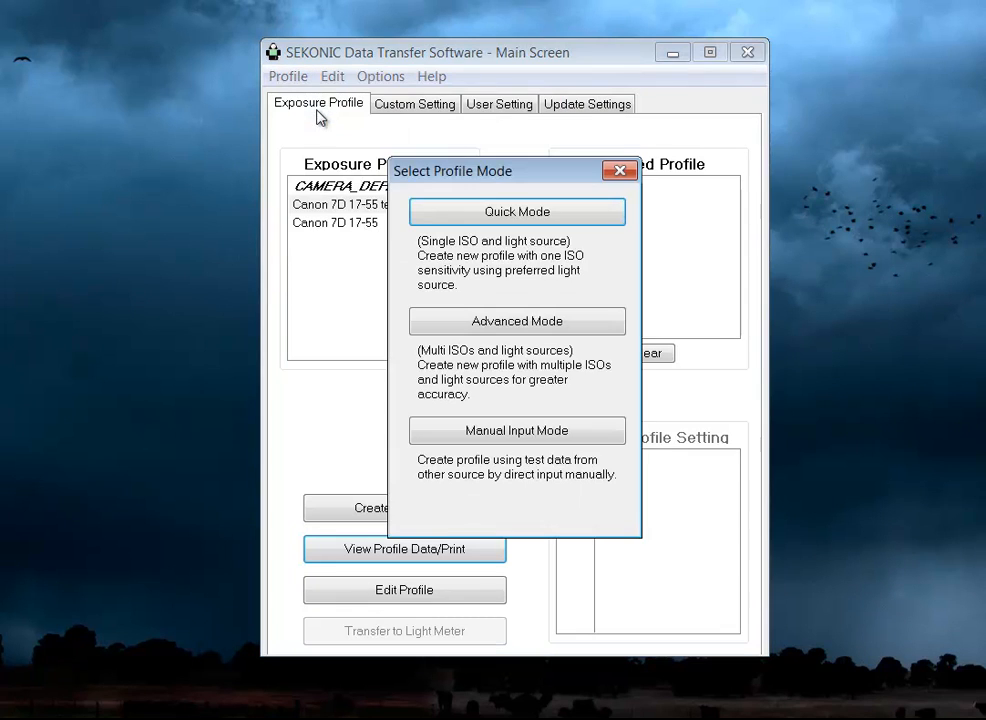
pyautogui.click(517, 430)
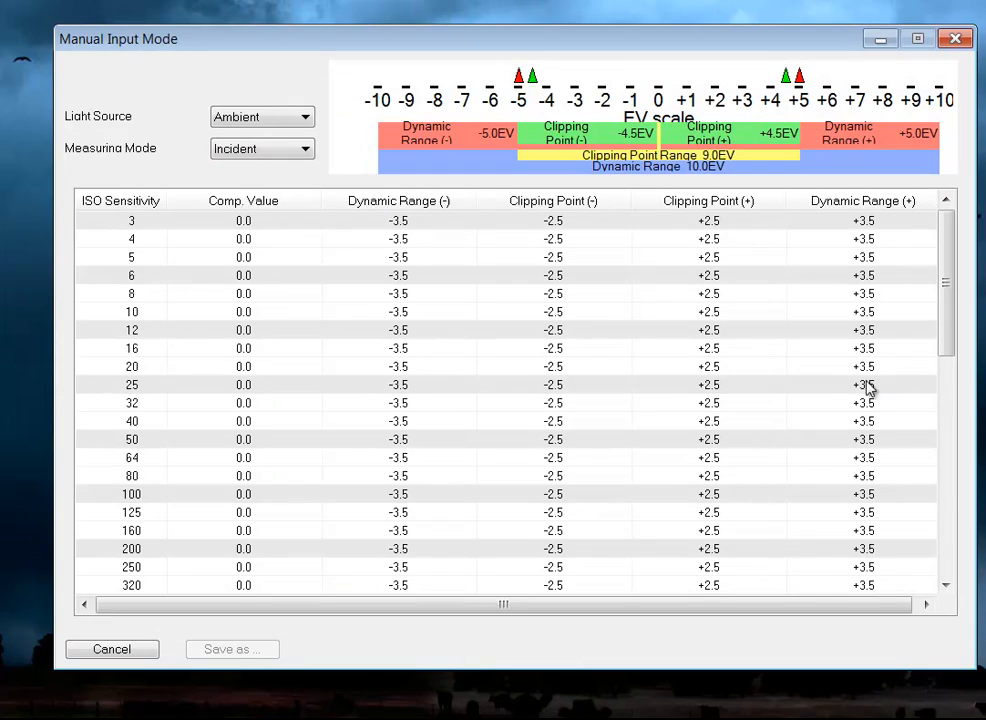
pyautogui.moveTo(293, 110)
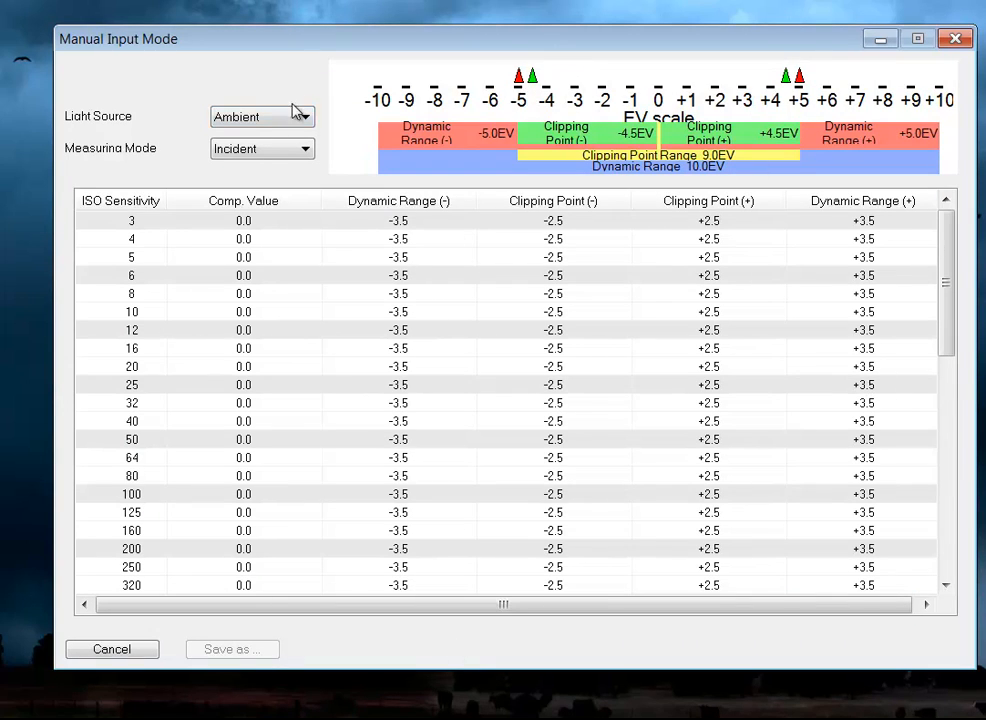
pyautogui.moveTo(578, 188)
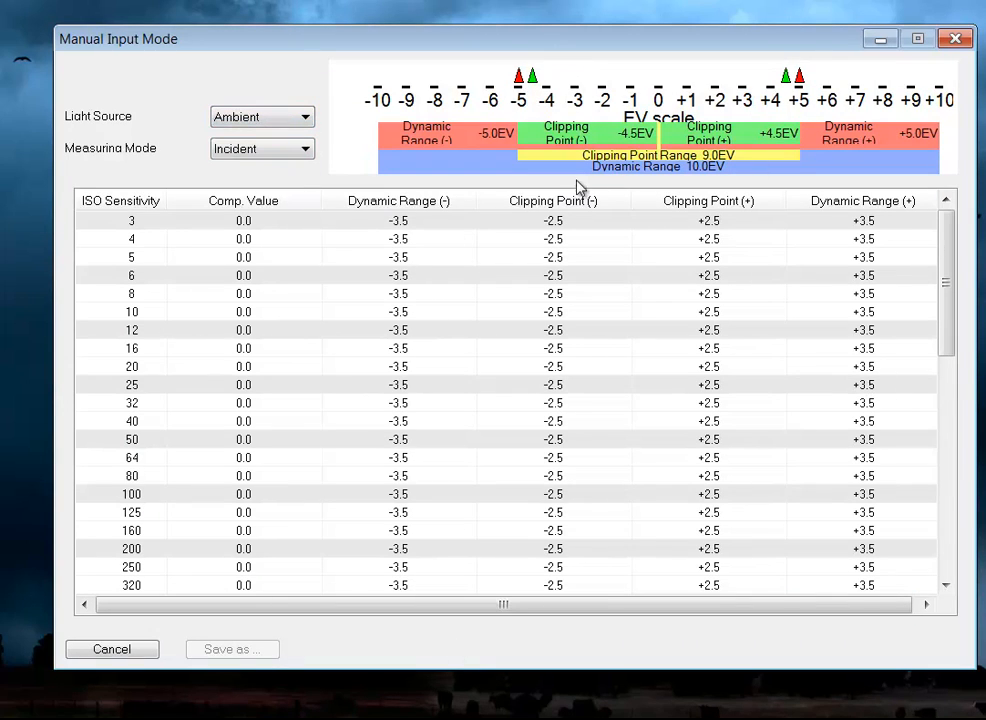
pyautogui.moveTo(535, 122)
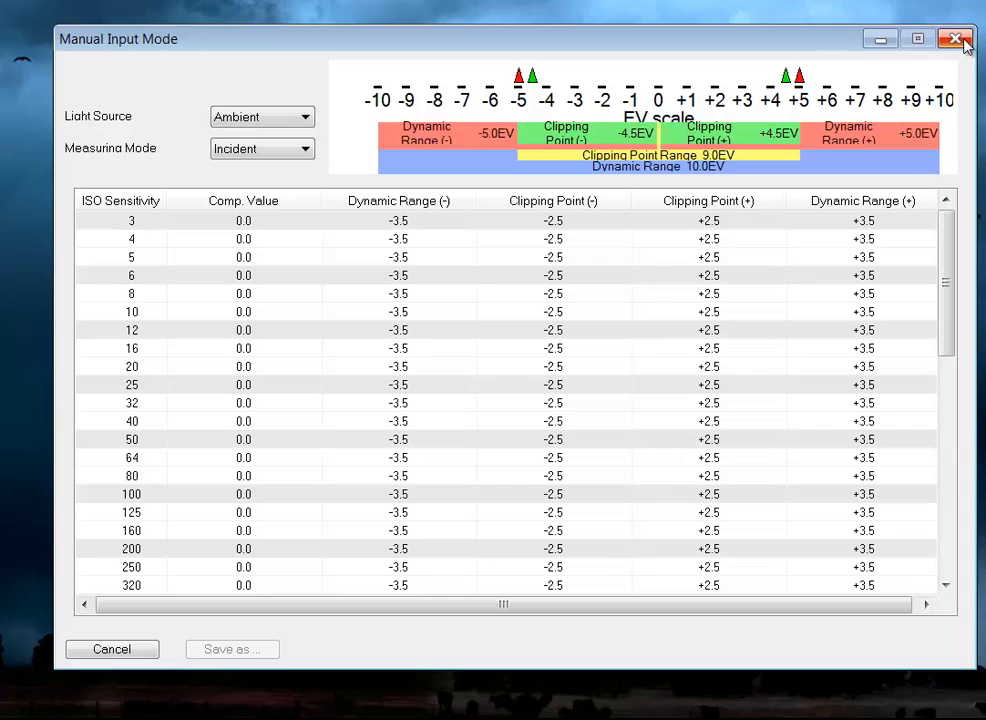
pyautogui.moveTo(955, 39)
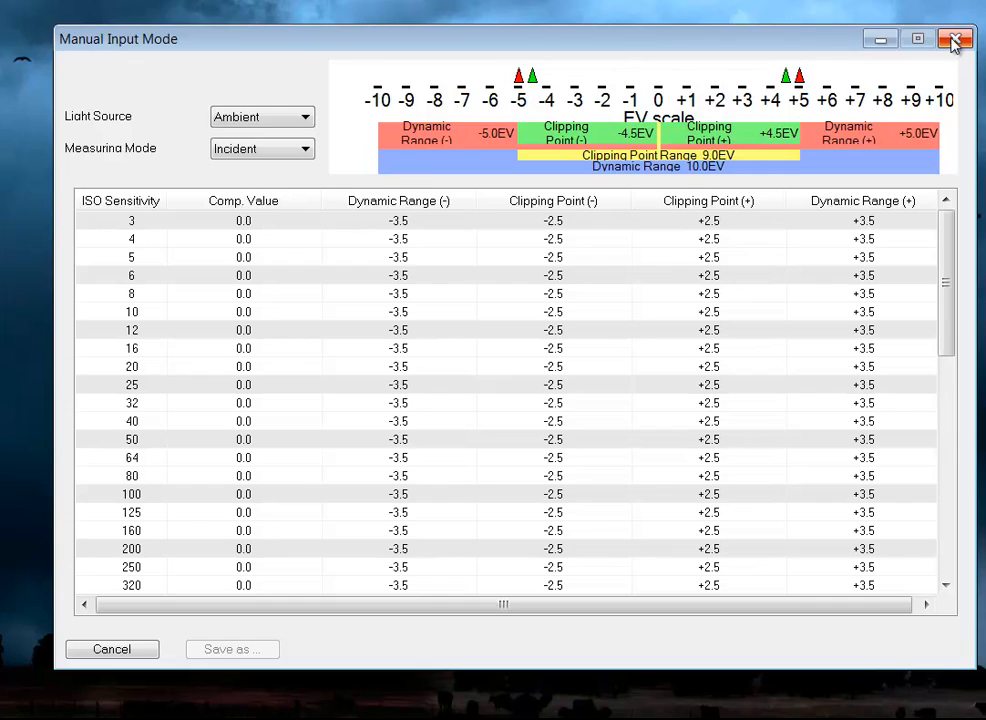
# Step: Close Manual Input Mode without saving and view the empty User Setting list
pyautogui.click(953, 39)
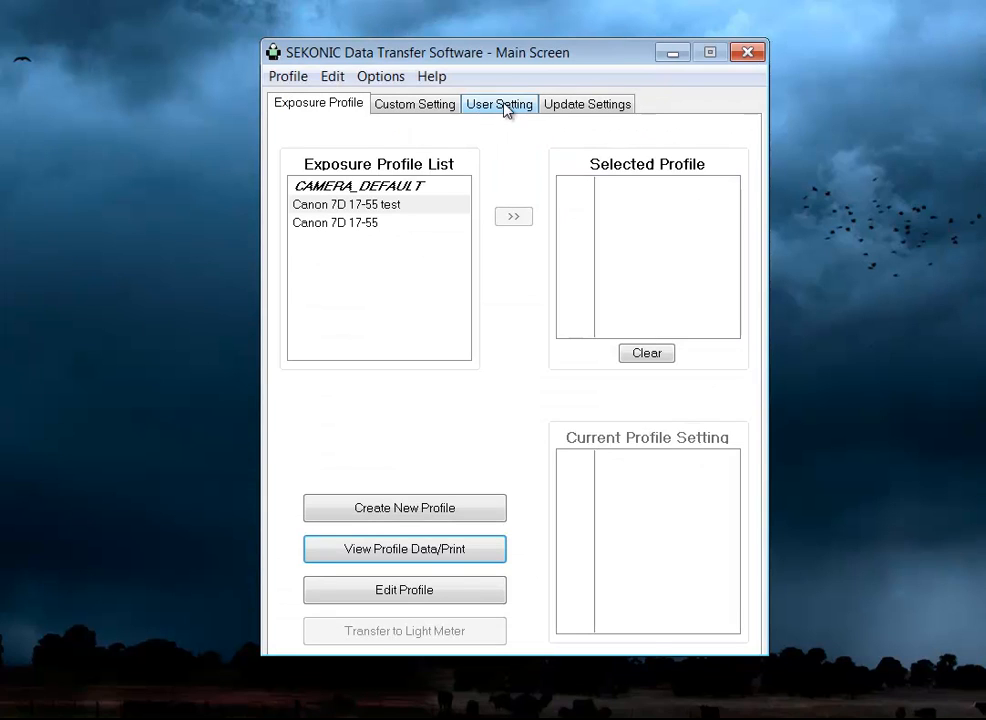
pyautogui.click(499, 103)
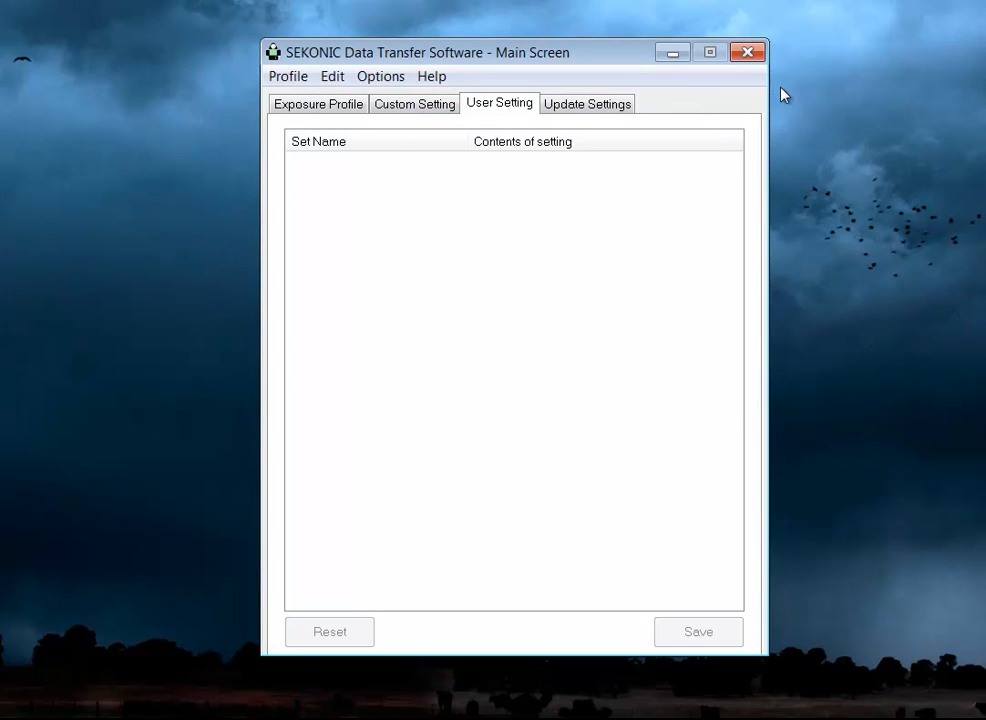